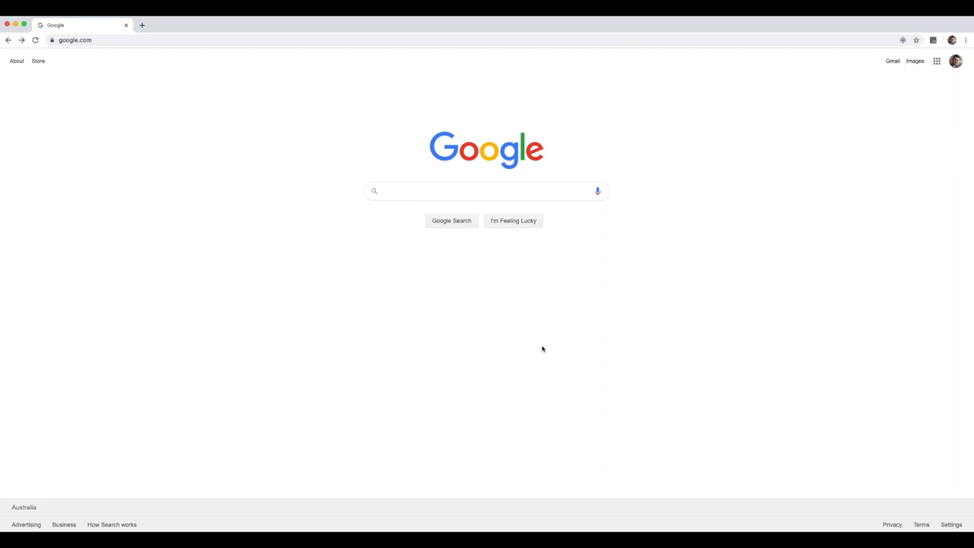
mouse_move(461, 305)
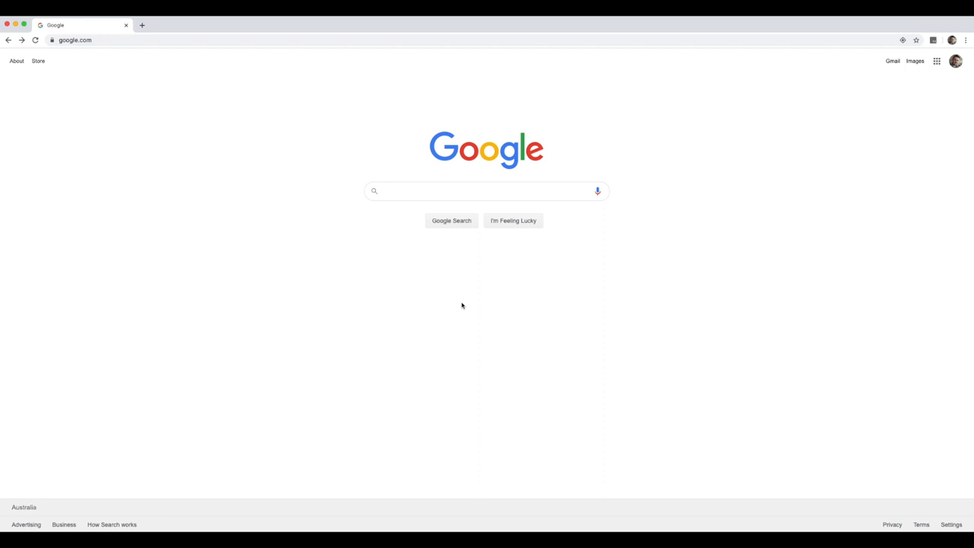
Enter 'download windows server 2019' into the Google search box without submitting
left_click(487, 191)
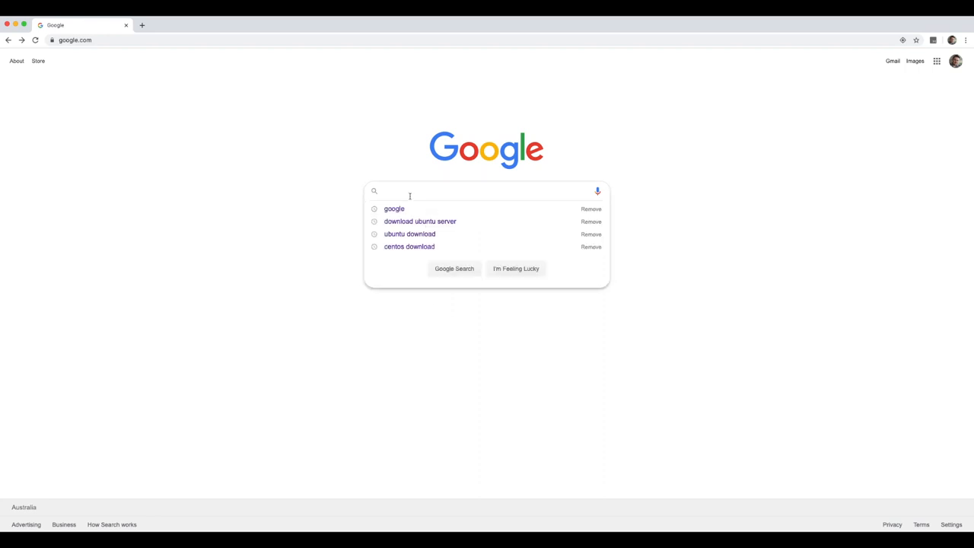
type("d")
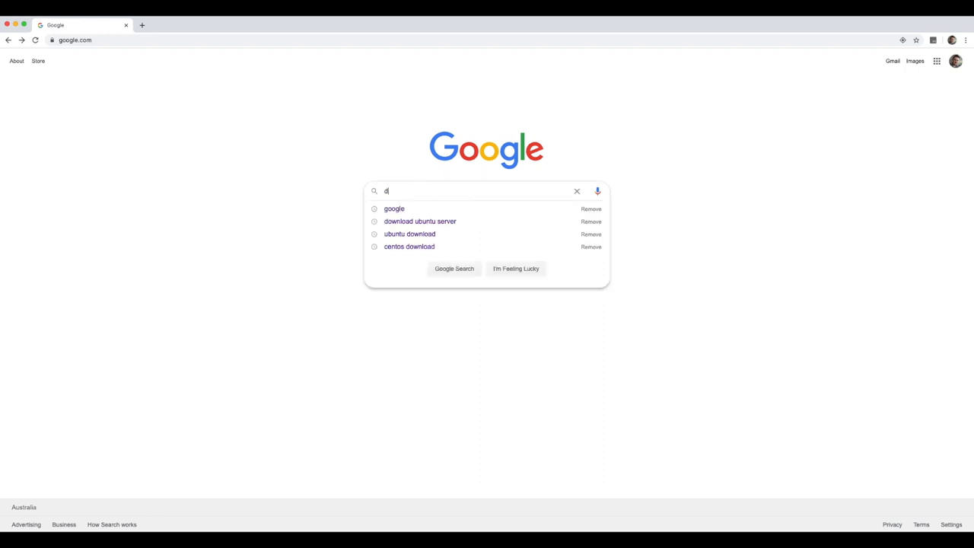
type("ownload")
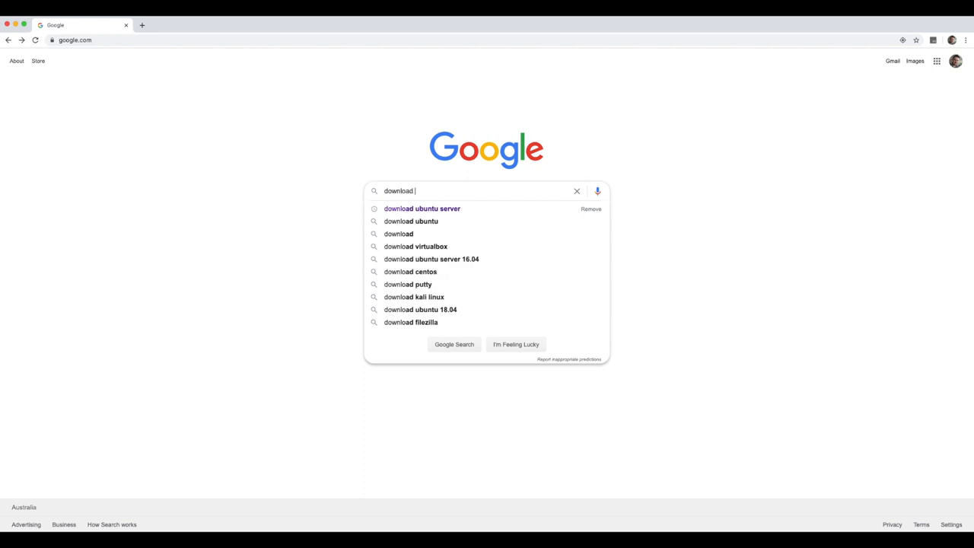
type("windows server 2019")
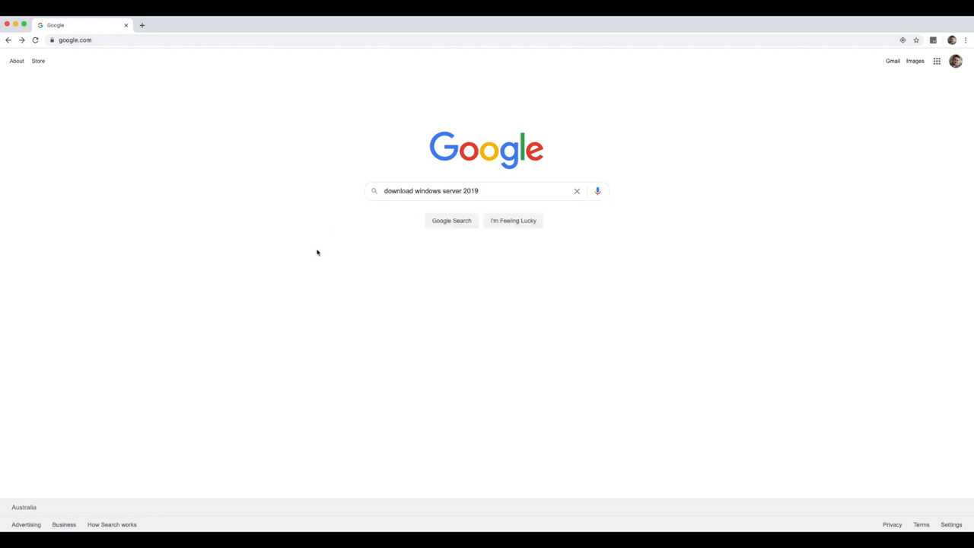
mouse_move(370, 292)
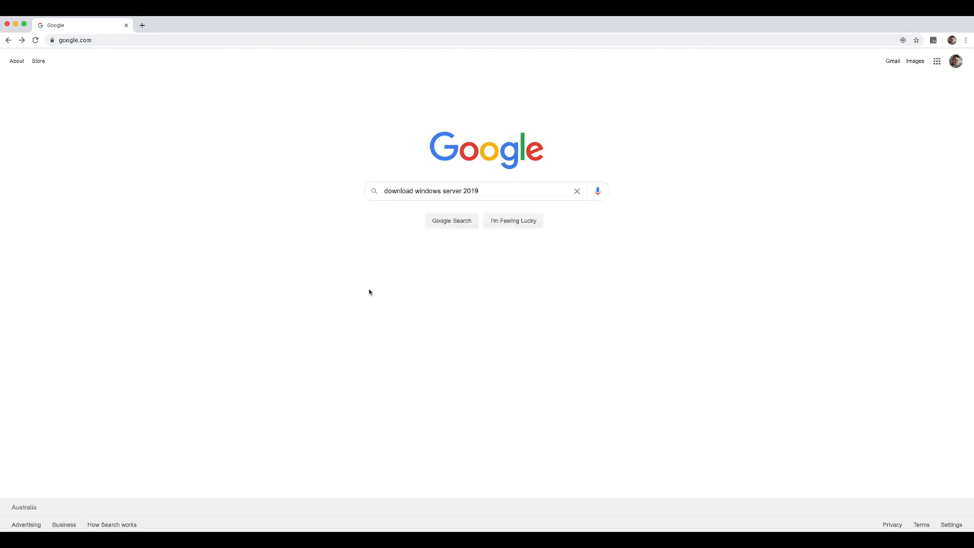
mouse_move(539, 214)
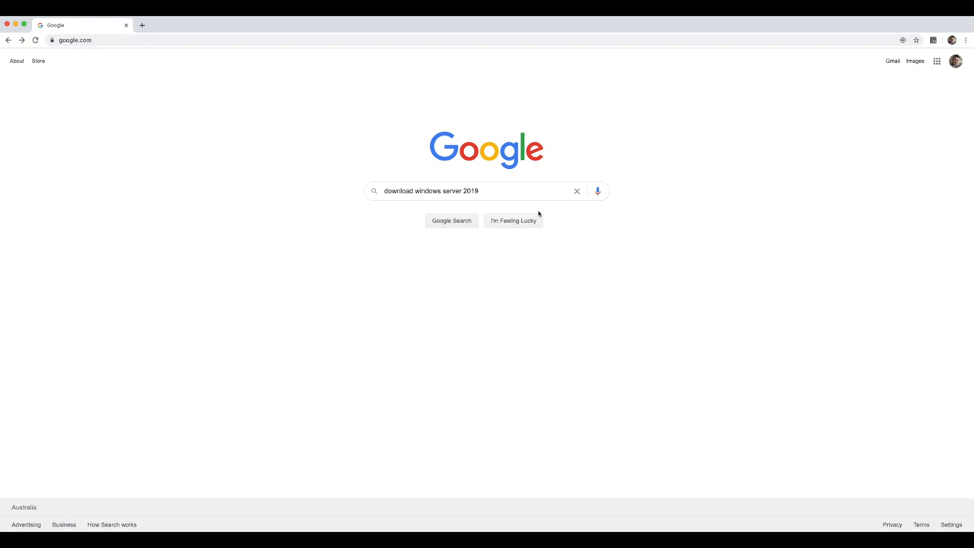
mouse_move(477, 207)
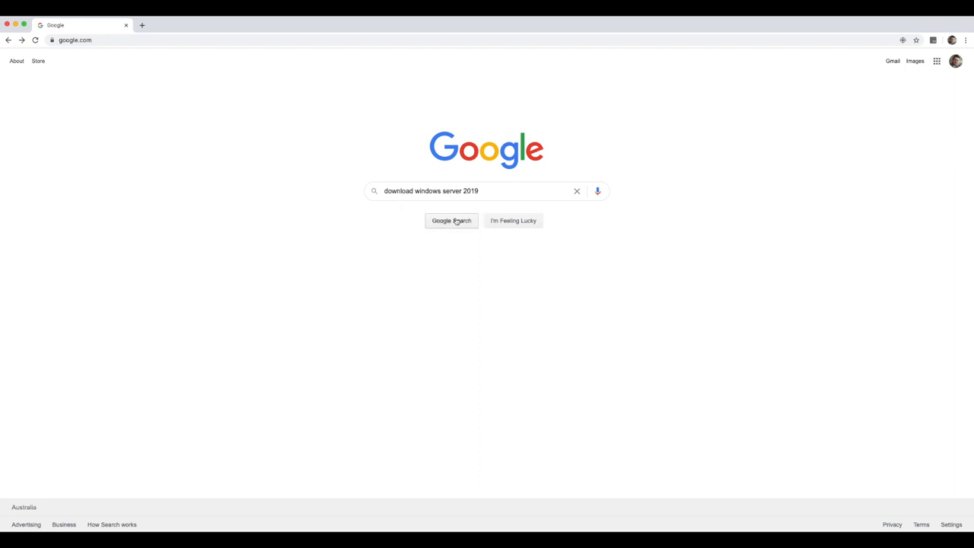
Run the search for 'download windows server 2019'
left_click(451, 221)
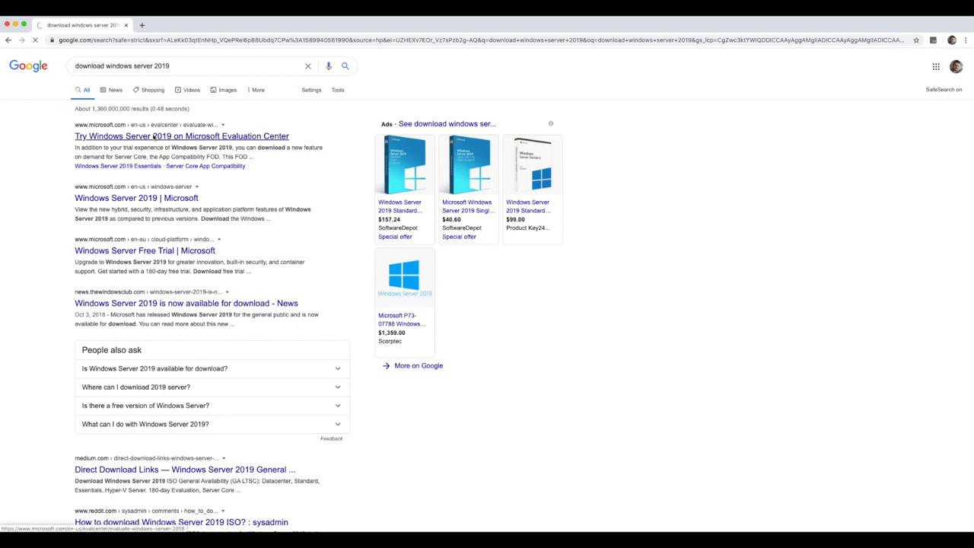
From the Evaluation Center result, choose the ISO evaluation, decline the survey, and continue to registration
left_click(181, 135)
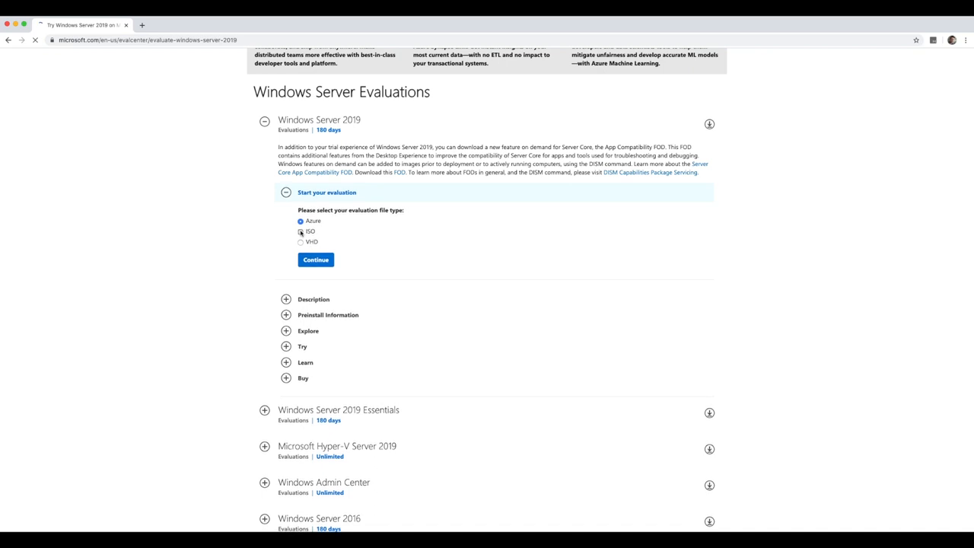
left_click(300, 231)
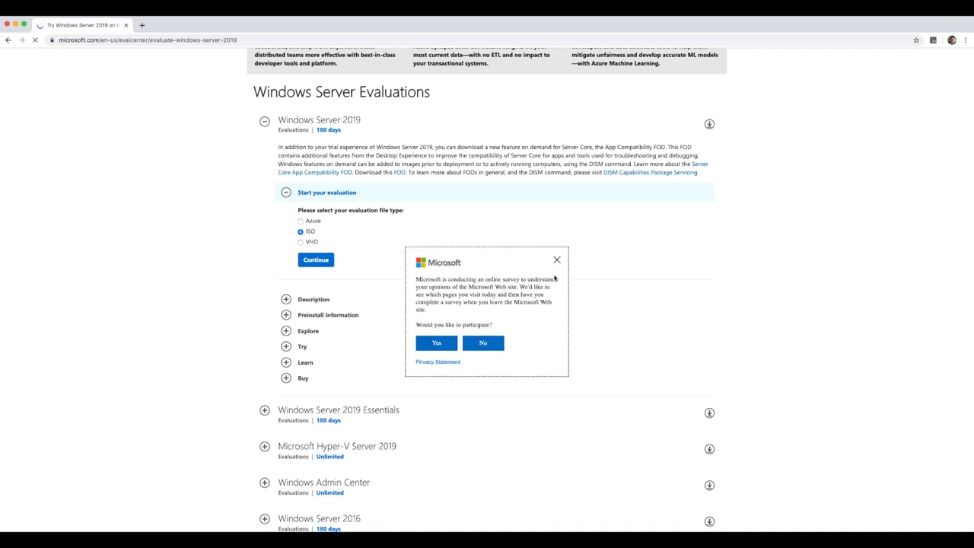
left_click(557, 259)
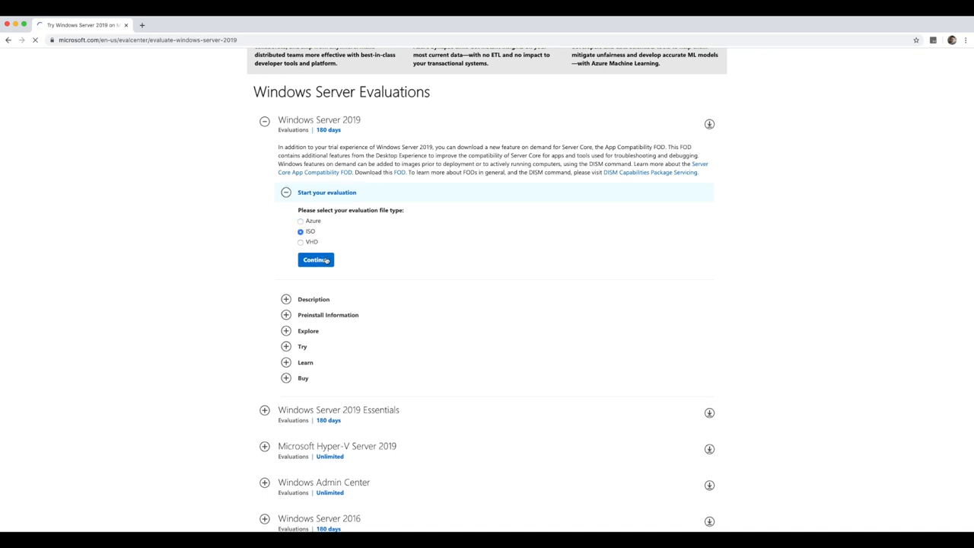
left_click(315, 259)
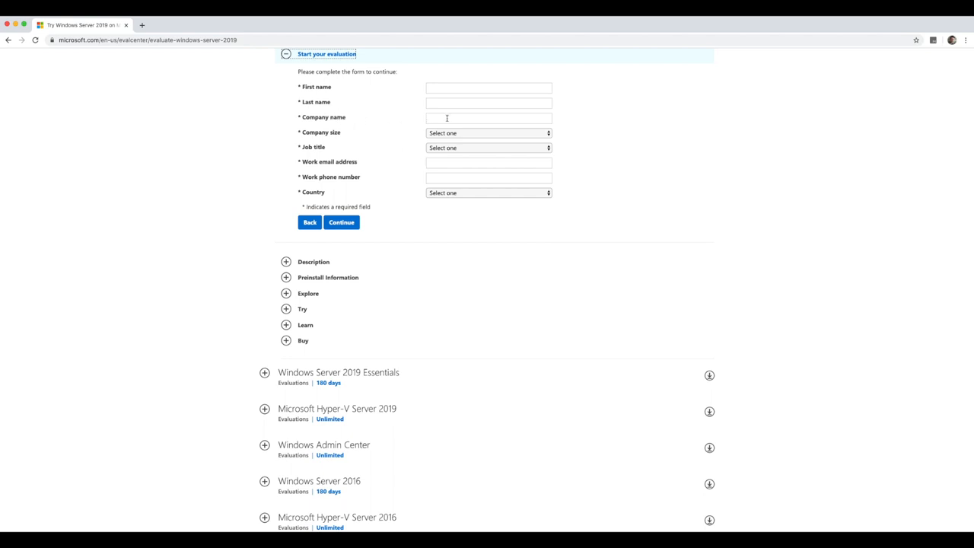
Register with company size 1 and IT or Technical Manager title, then download the English ISO
left_click(487, 133)
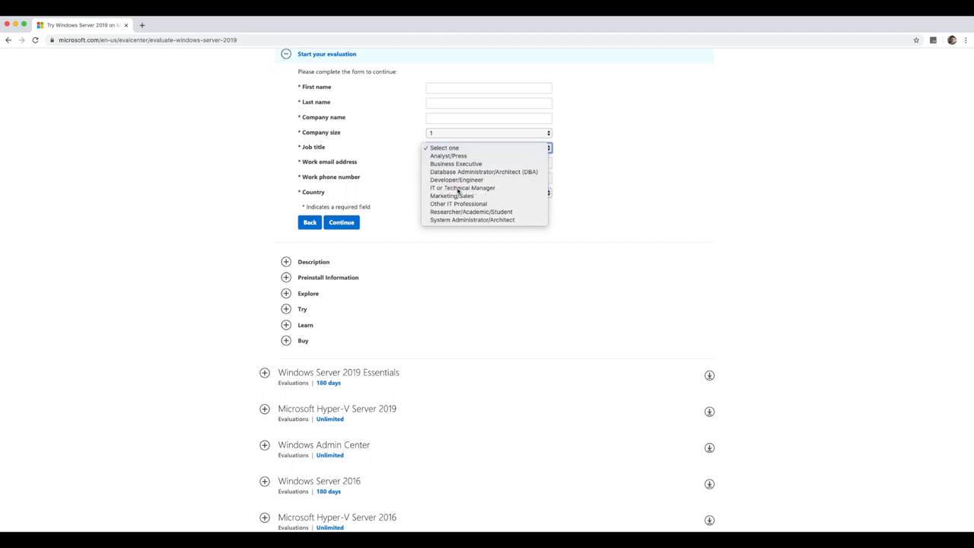
left_click(462, 187)
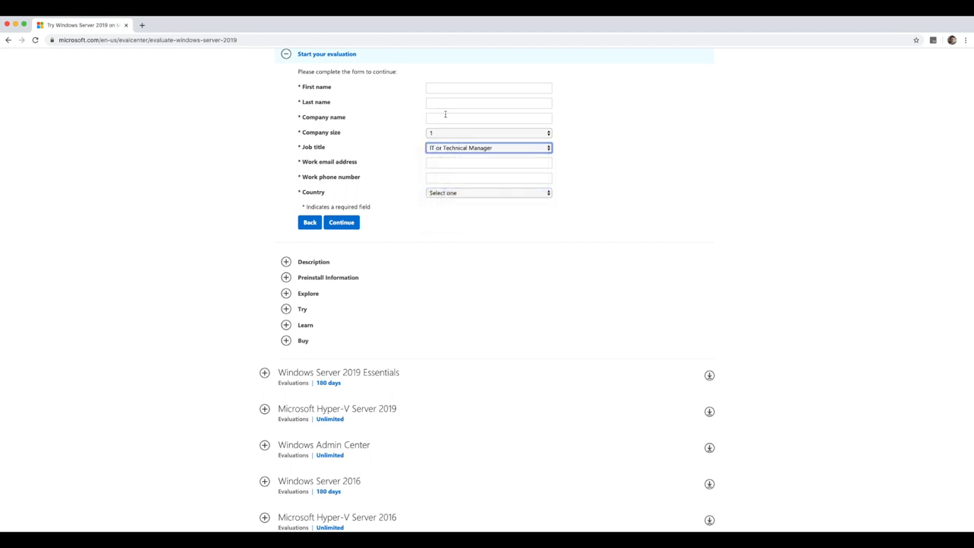
left_click(489, 86)
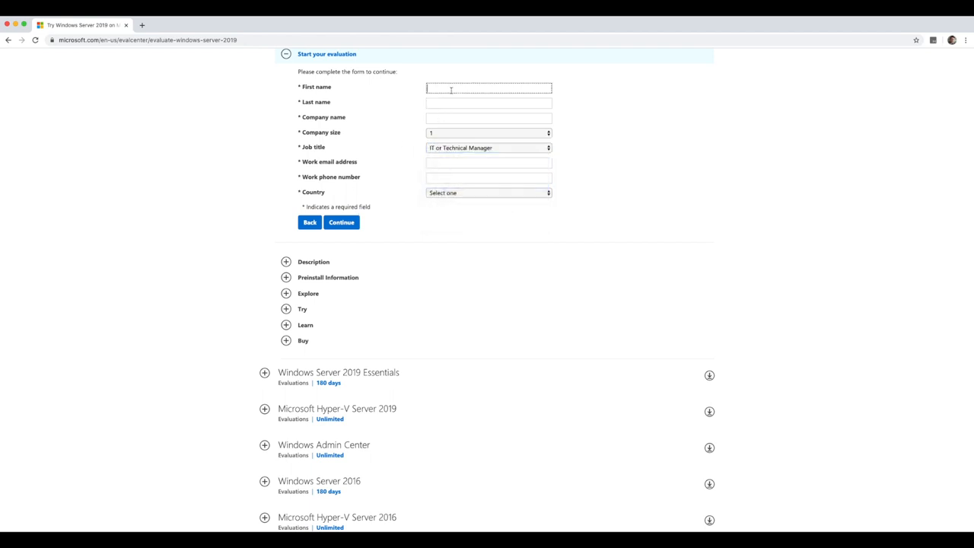
left_click(341, 222)
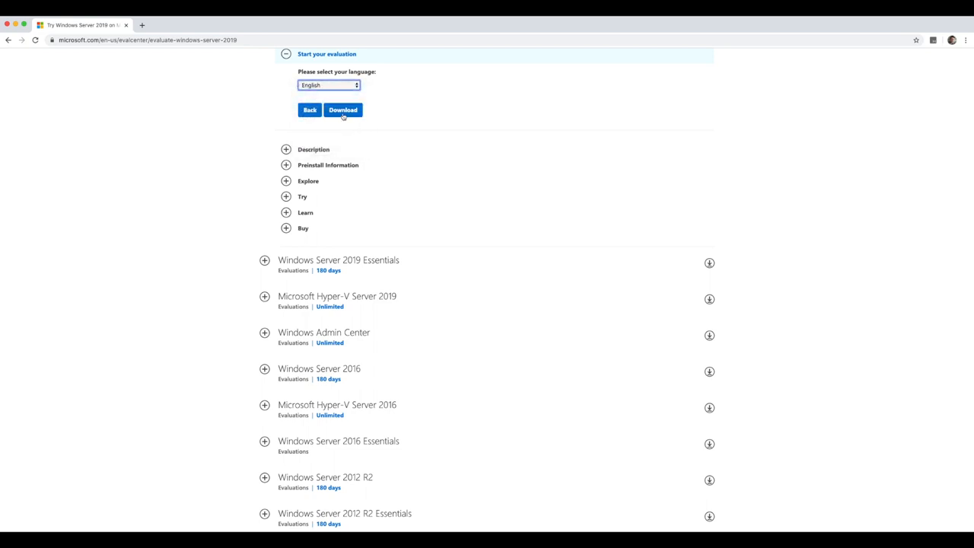
left_click(342, 109)
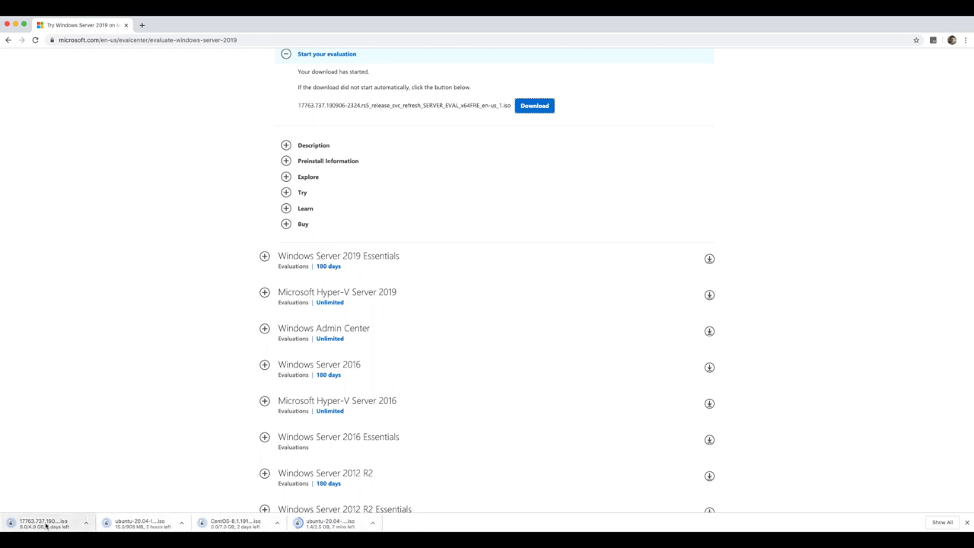
mouse_move(814, 438)
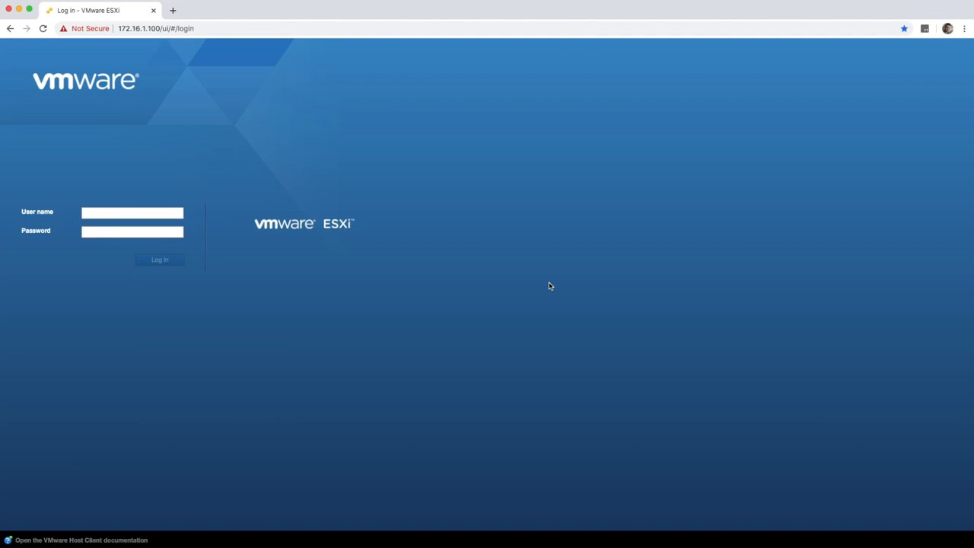
mouse_move(444, 322)
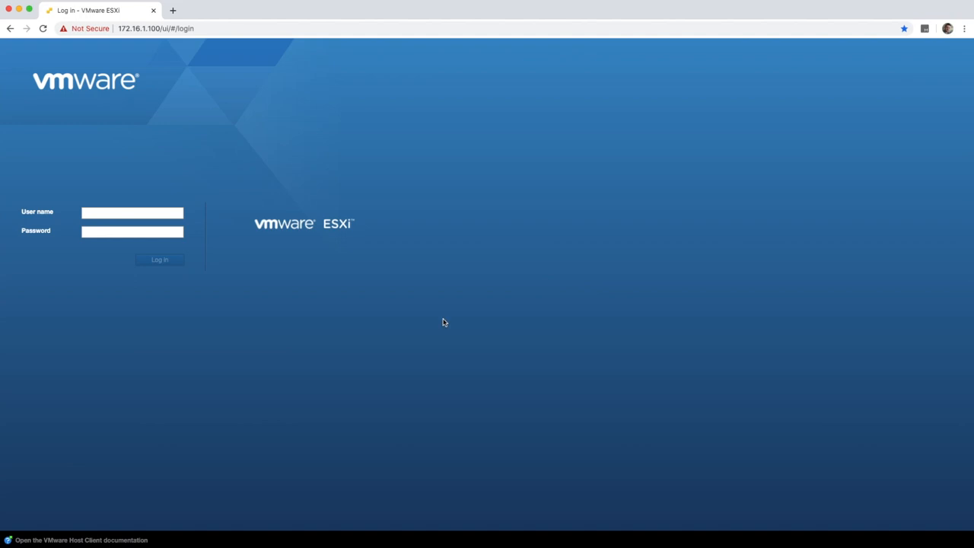
mouse_move(133, 231)
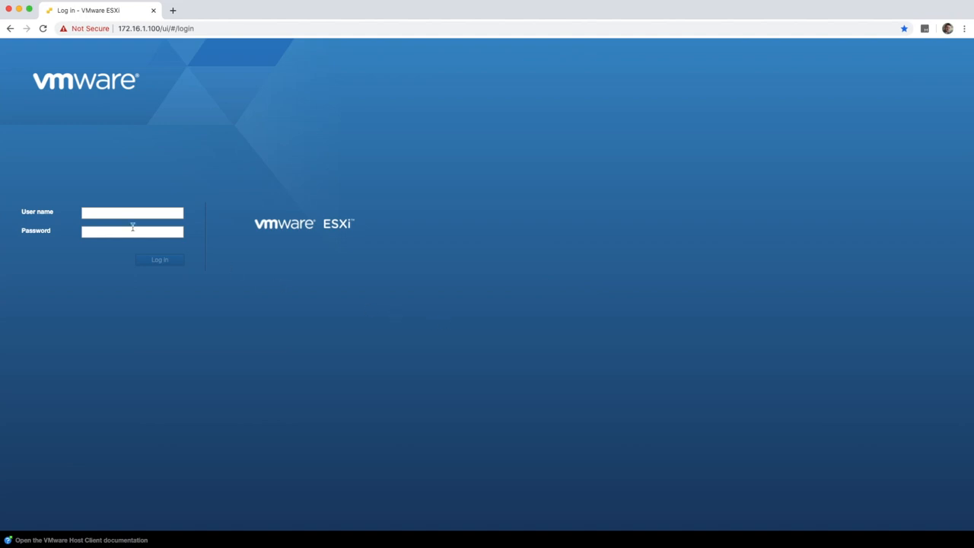
Log into the ESXi Host Client as root to reach the virtual machines list
type("root")
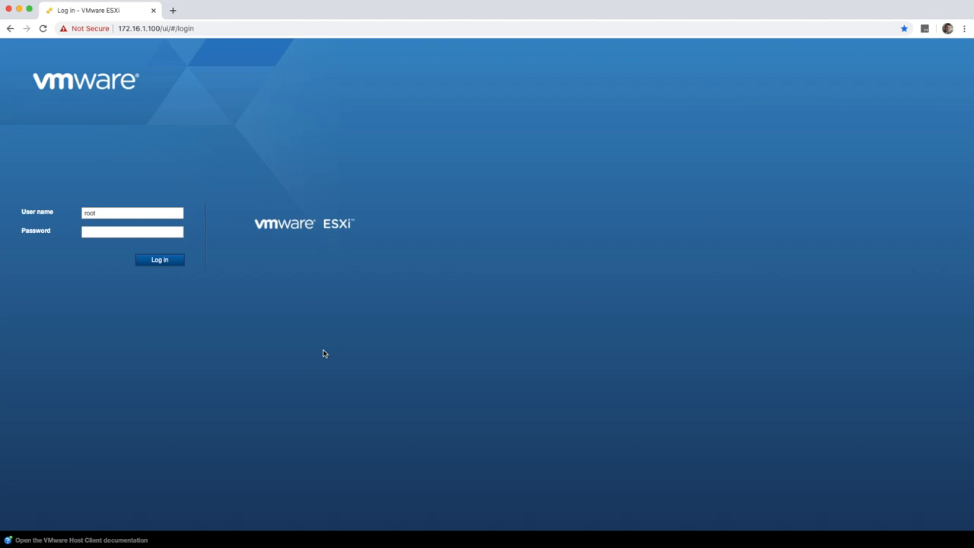
mouse_move(125, 39)
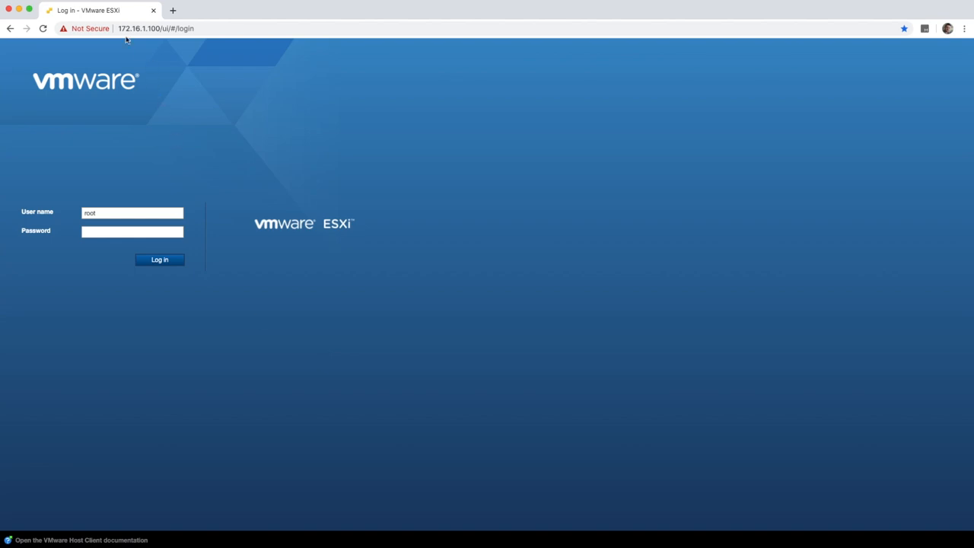
mouse_move(204, 68)
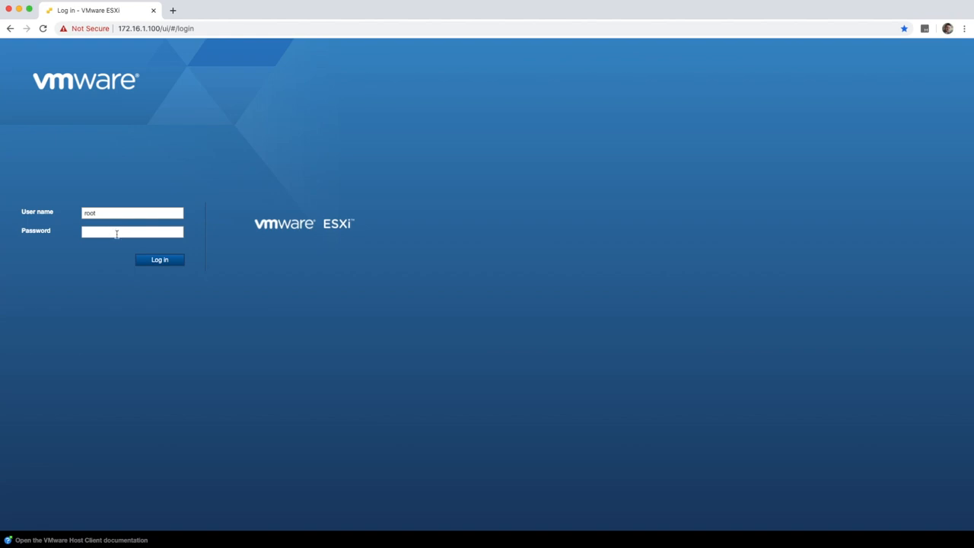
left_click(160, 259)
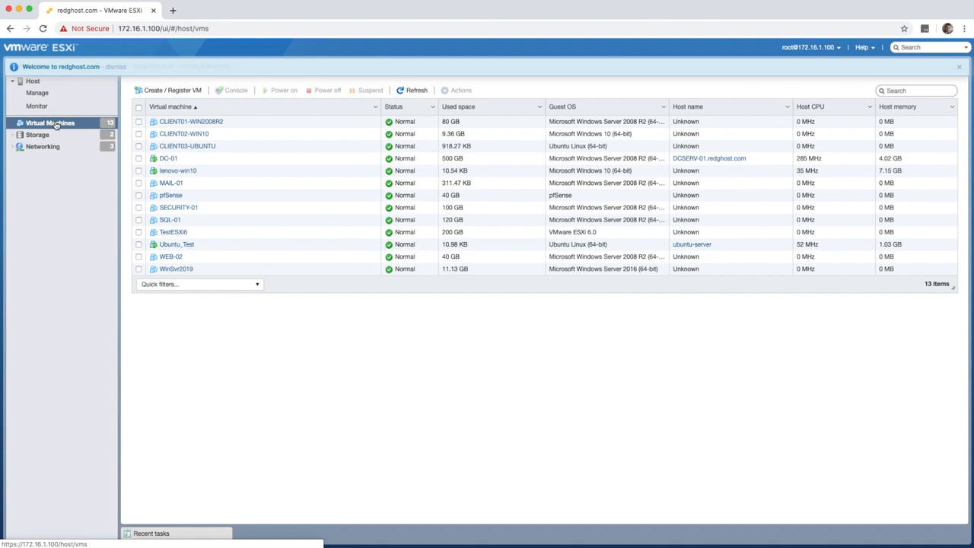
Show the host's datastores, datastore1 and ProdNAS, with capacity and free space
left_click(127, 66)
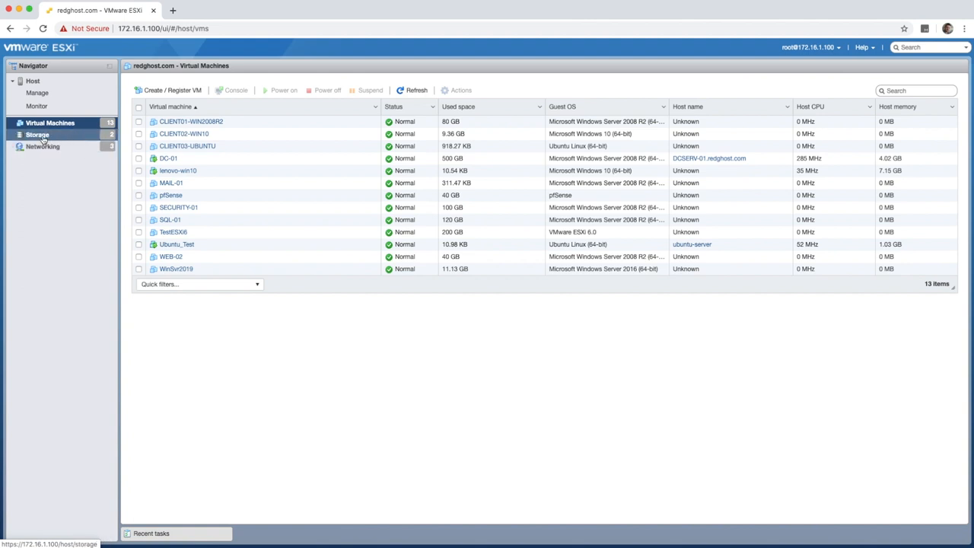
left_click(37, 135)
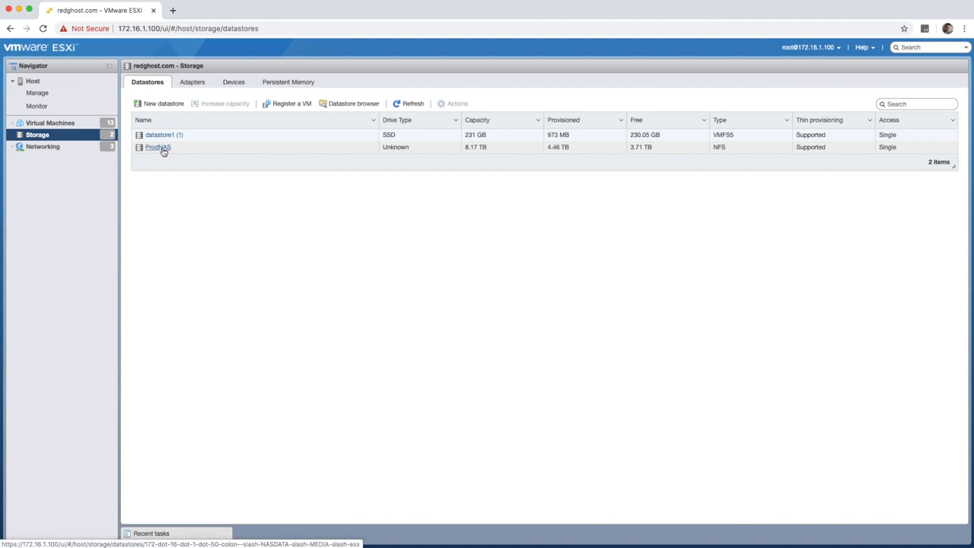
Browse the ProdNAS datastore and open its ISOs folder to list the stored images
right_click(157, 147)
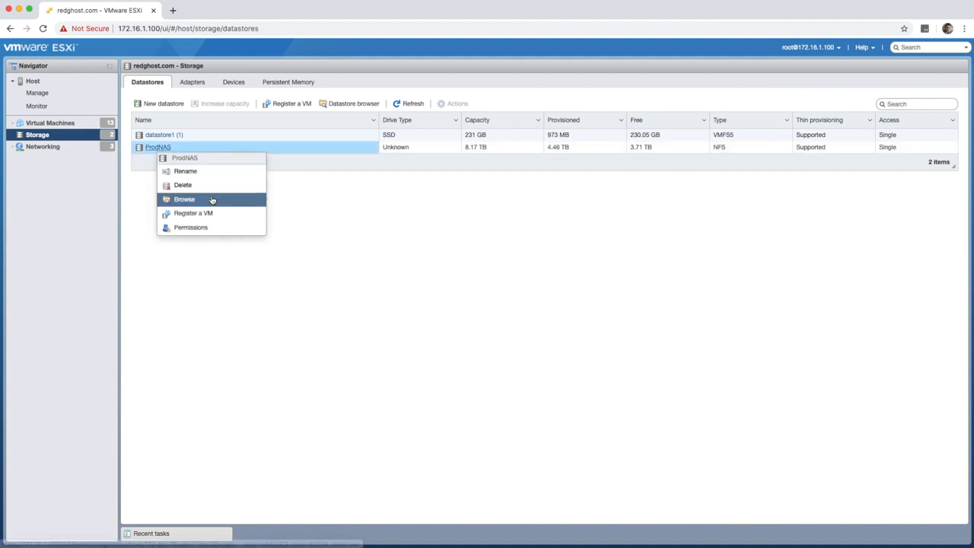
left_click(183, 199)
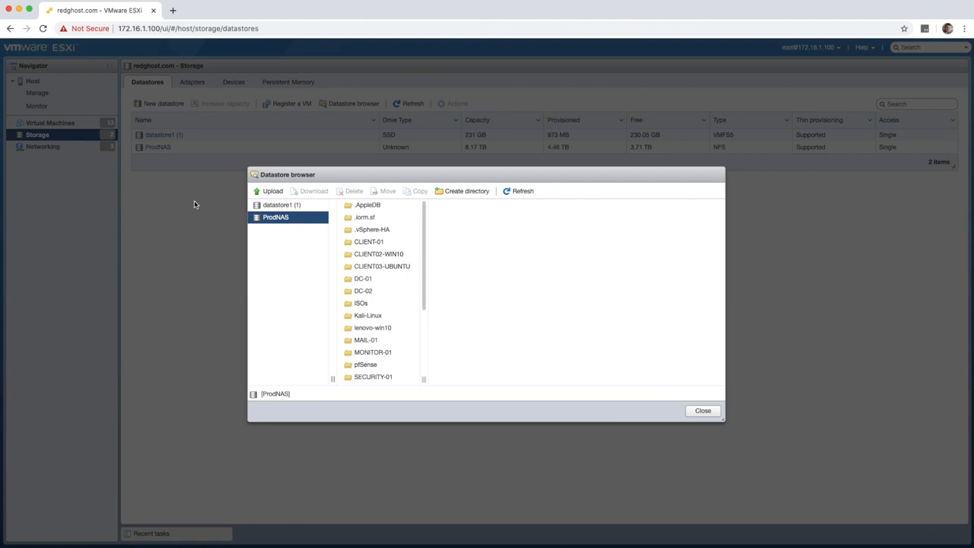
left_click(367, 204)
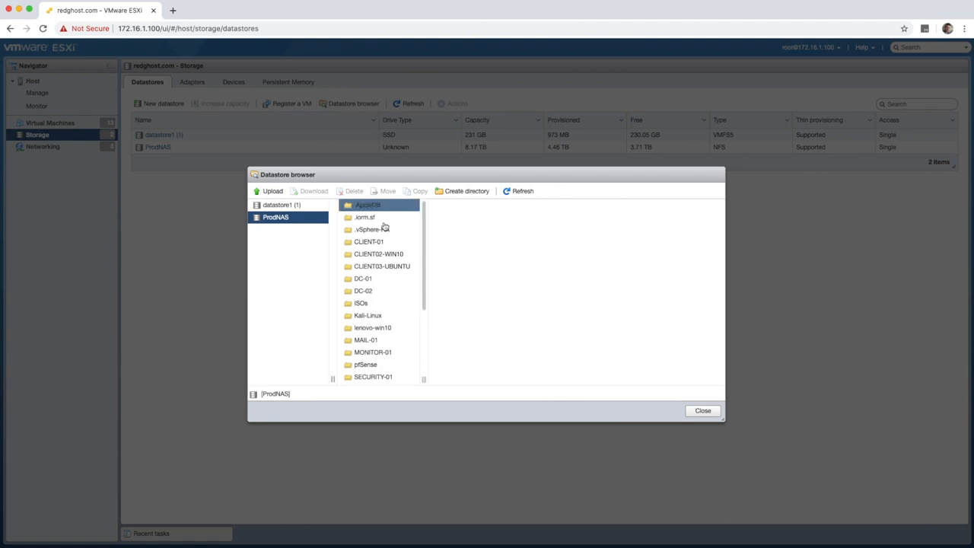
left_click(361, 303)
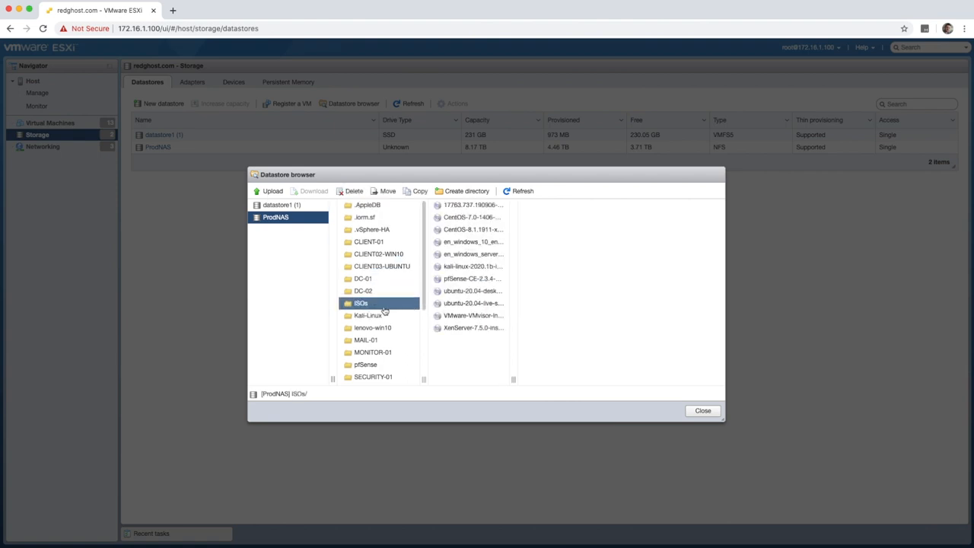
left_click(468, 315)
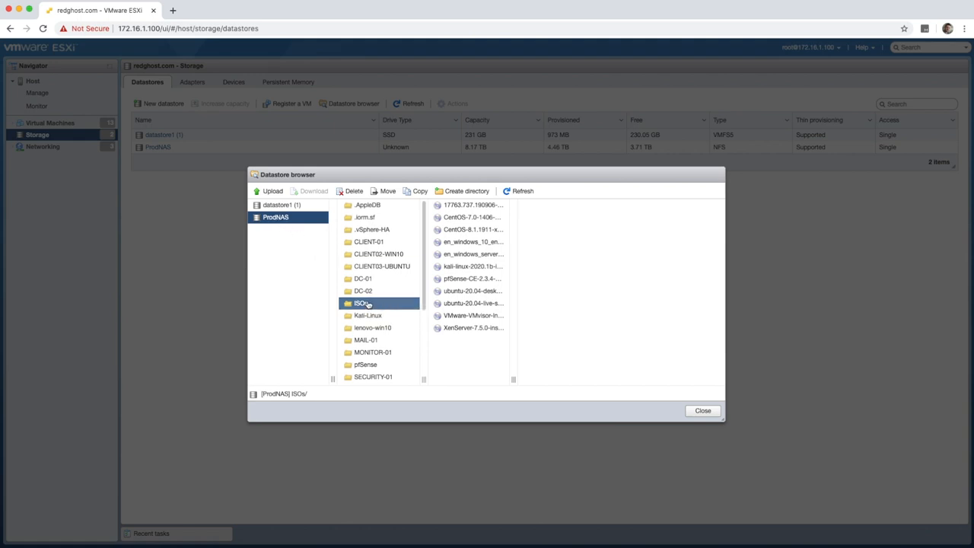
left_click(368, 205)
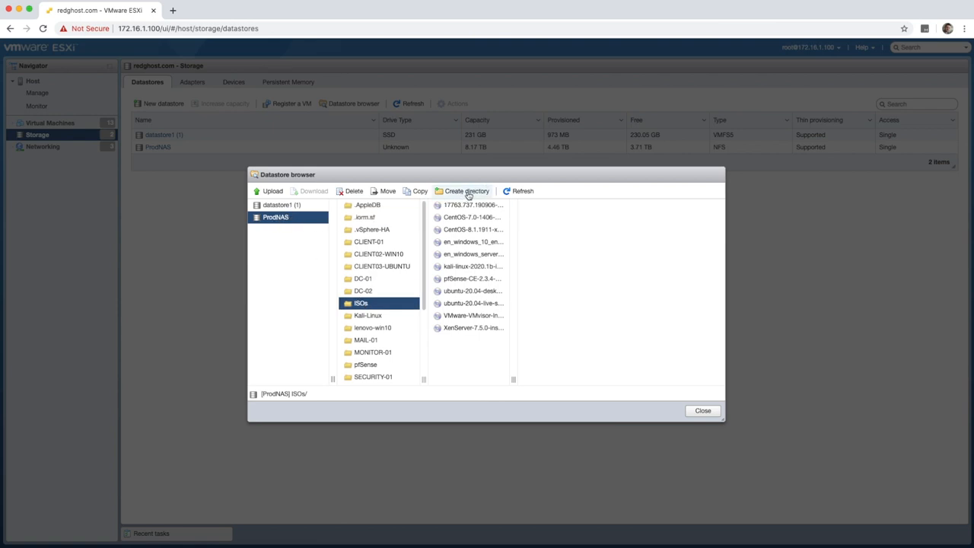
mouse_move(476, 362)
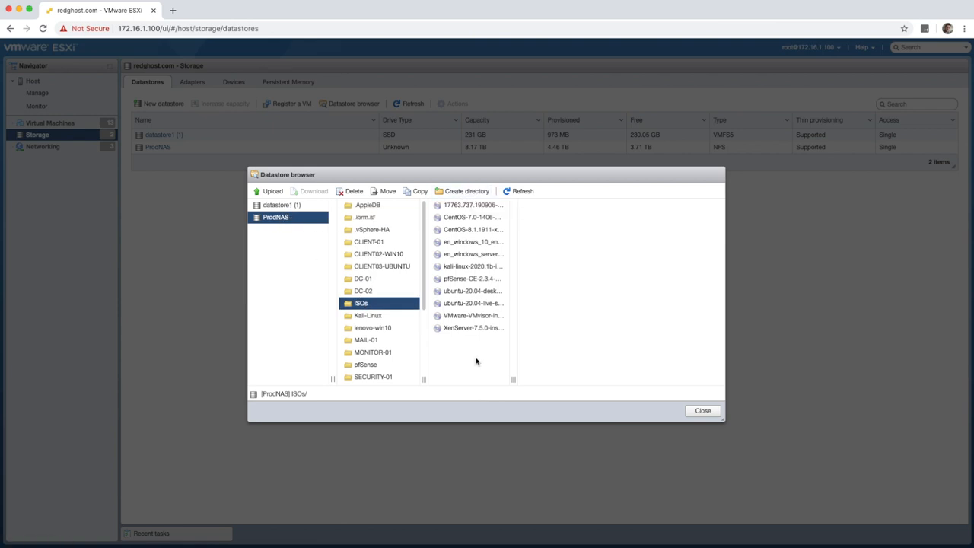
mouse_move(272, 191)
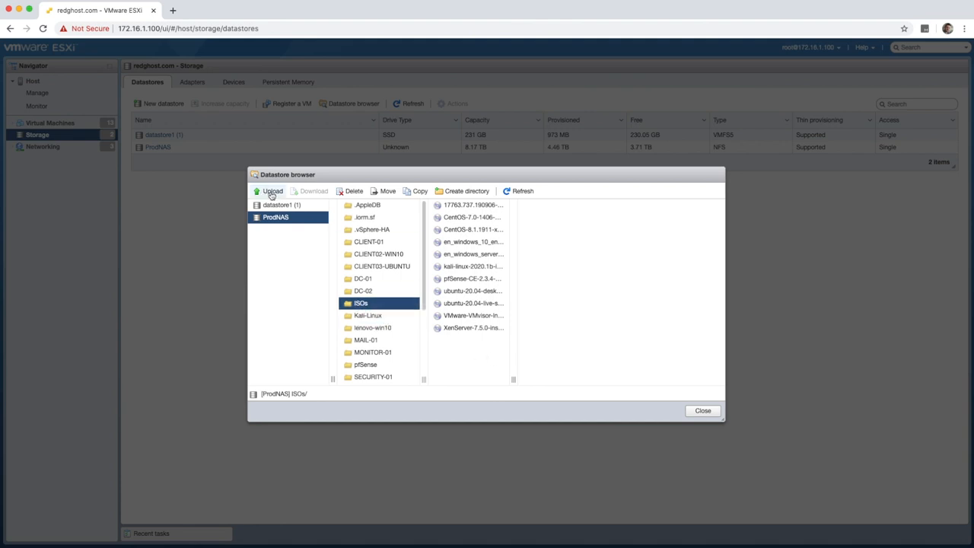
Upload the downloaded 17763 Windows Server ISO into the ProdNAS ISOs folder
left_click(272, 191)
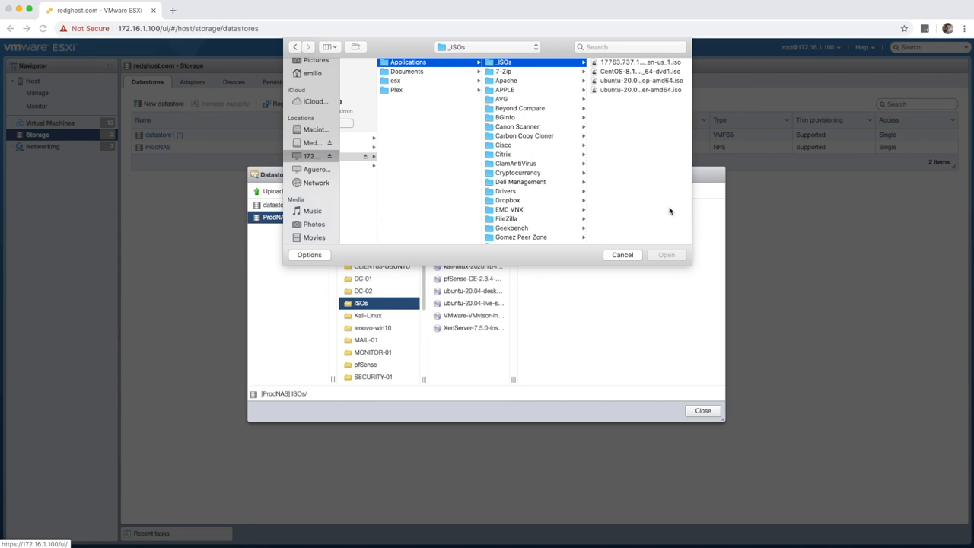
mouse_move(620, 73)
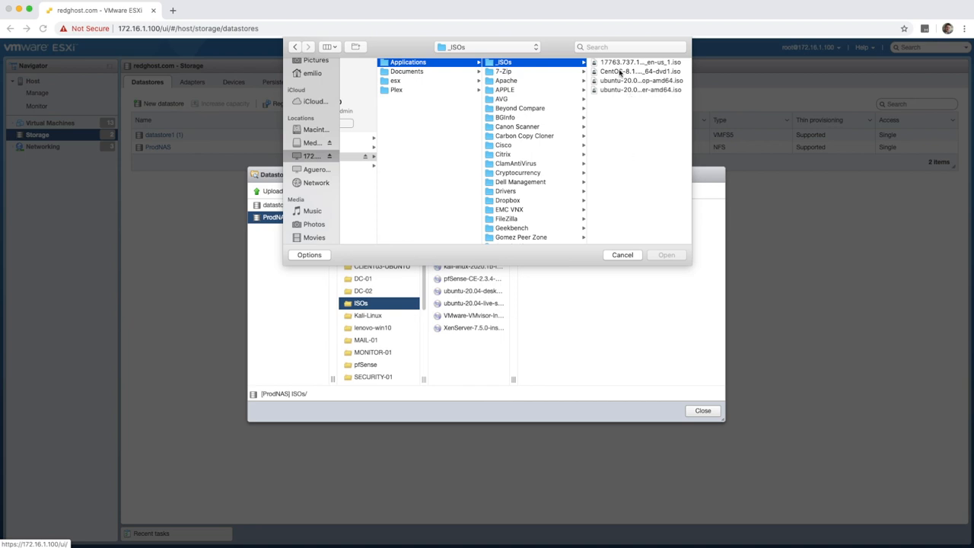
left_click(640, 62)
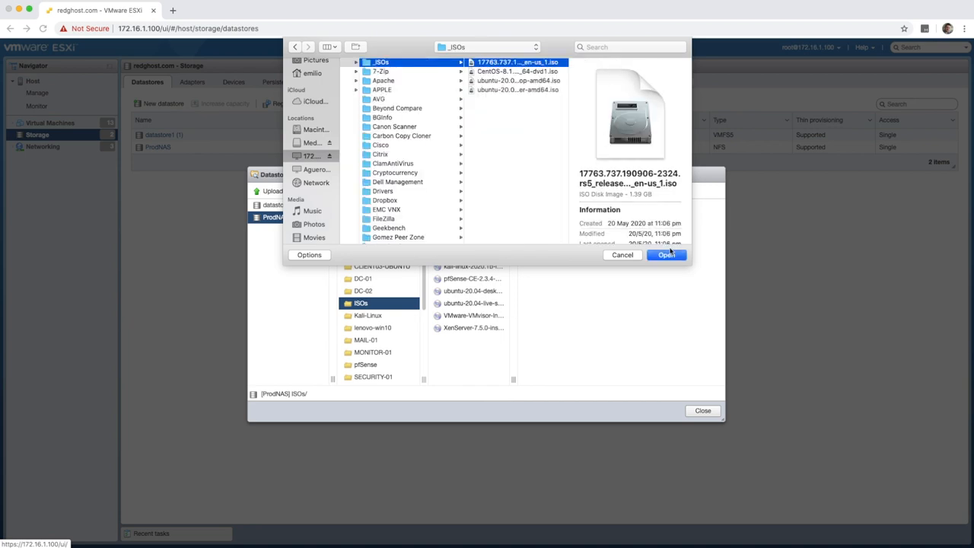
left_click(666, 255)
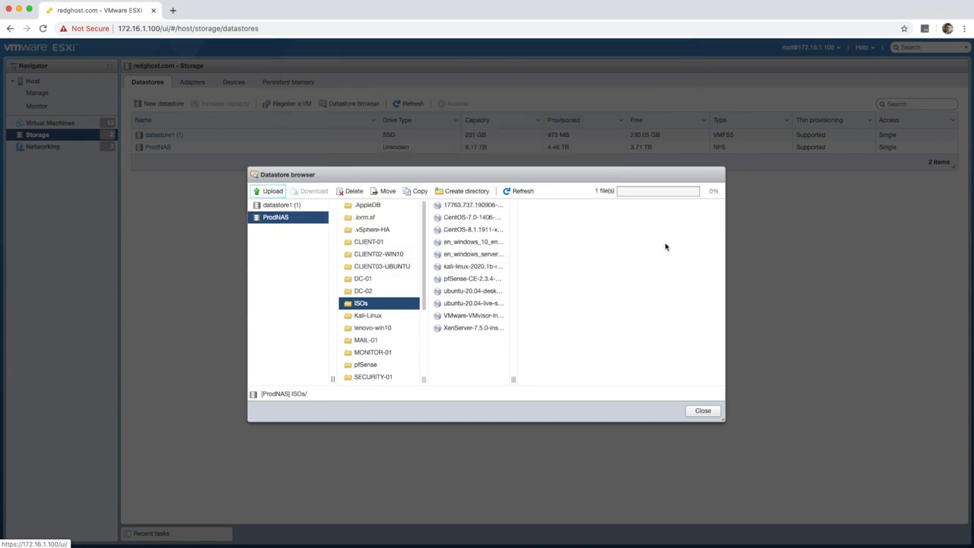
Wait in the datastore browser while the 17763 ISO upload progresses to 4%
left_click(472, 303)
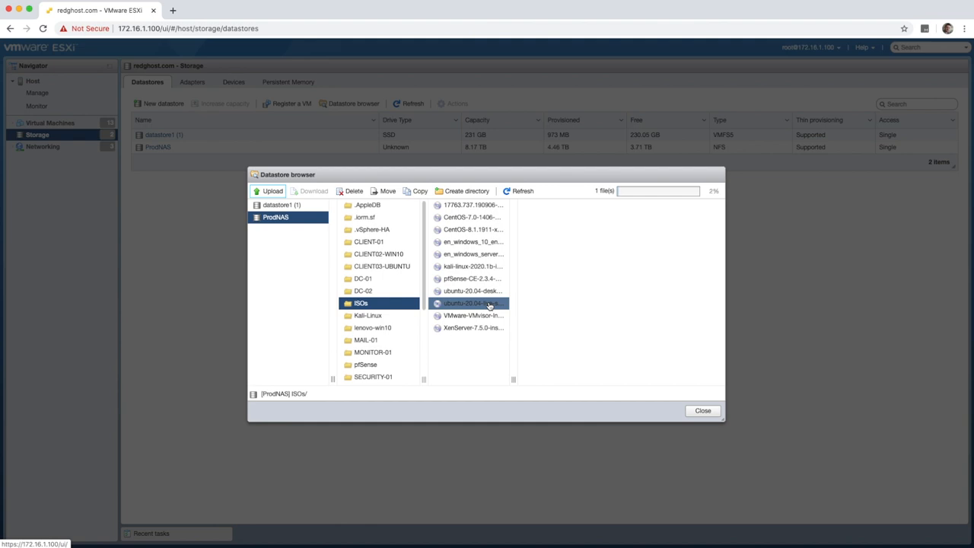
left_click(472, 327)
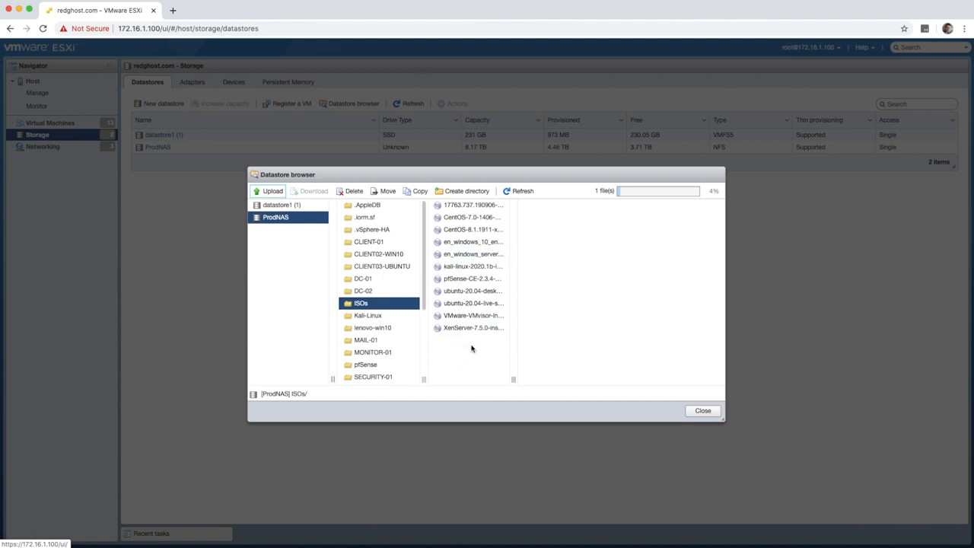
left_click(472, 254)
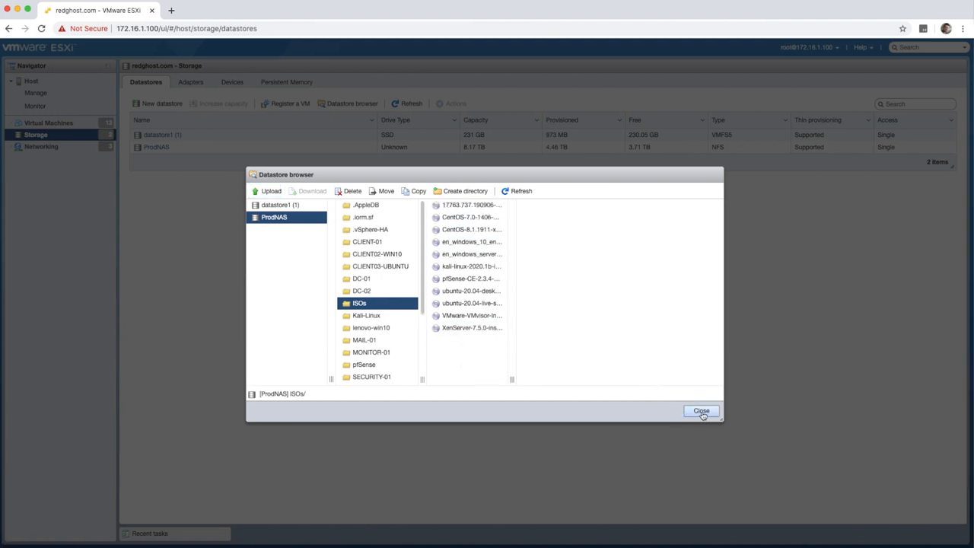
Close the datastore browser and return to the virtual machines list
left_click(701, 411)
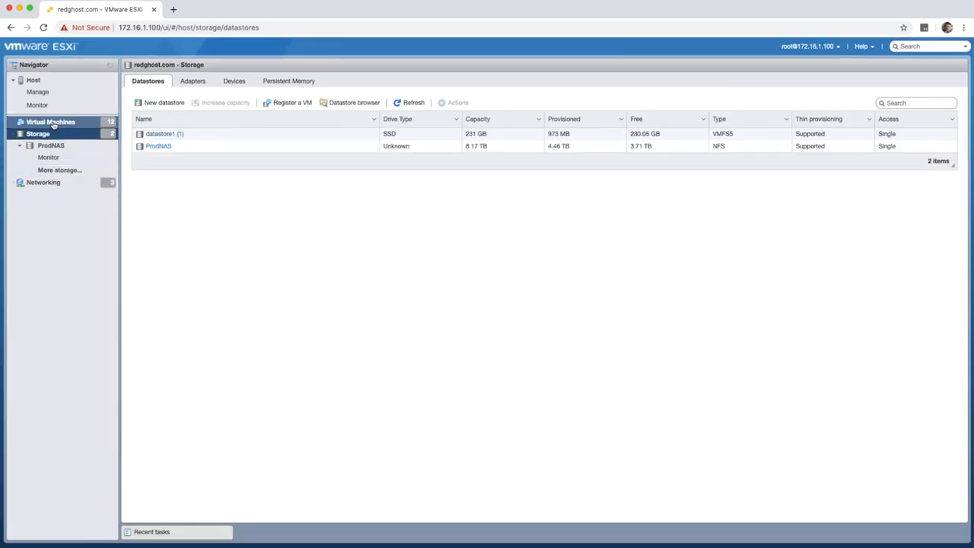
left_click(51, 122)
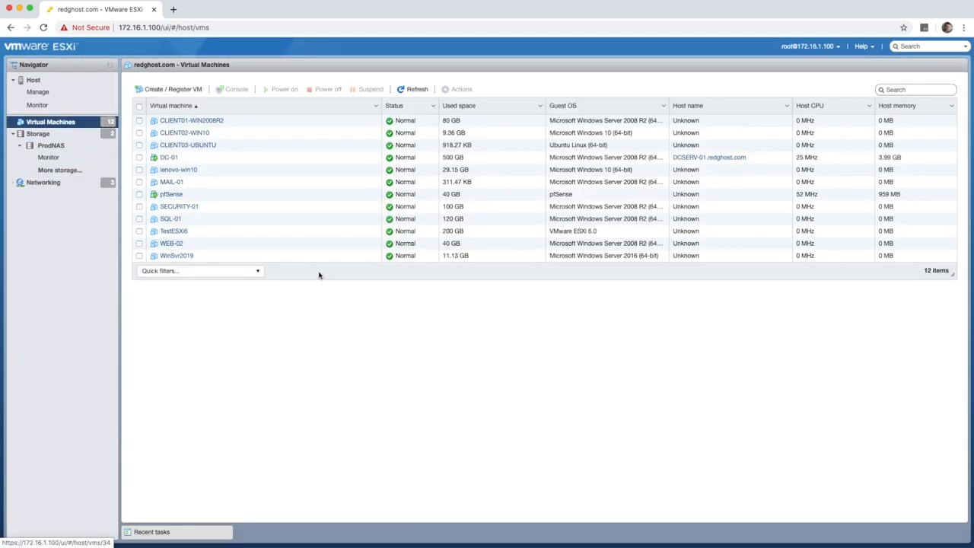
mouse_move(325, 275)
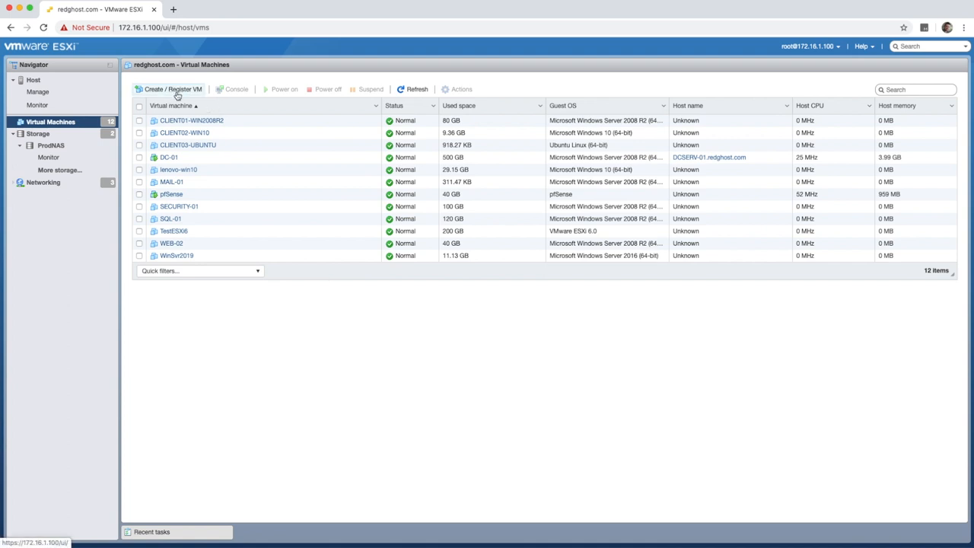
Start the Create / Register VM wizard keeping 'Create a new virtual machine'
left_click(173, 89)
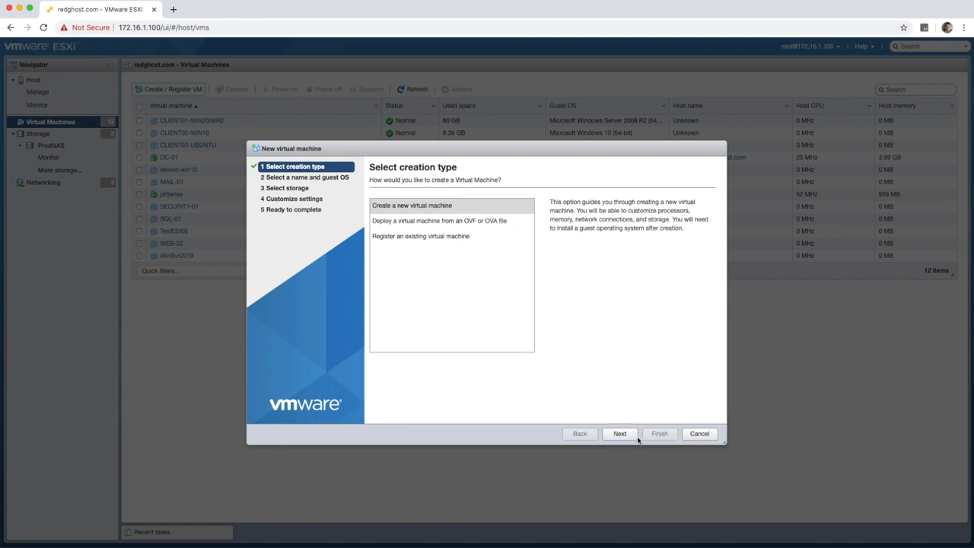
left_click(620, 433)
type("WinSvr_2019_test")
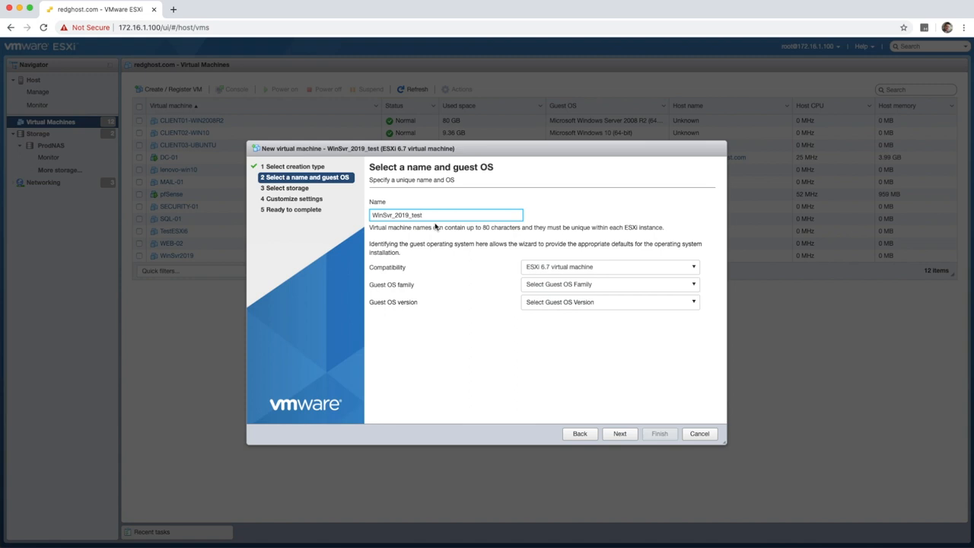
Name the VM WinSvr_2019_test and set compatibility to ESXi 6.7 virtual machine
left_click(487, 373)
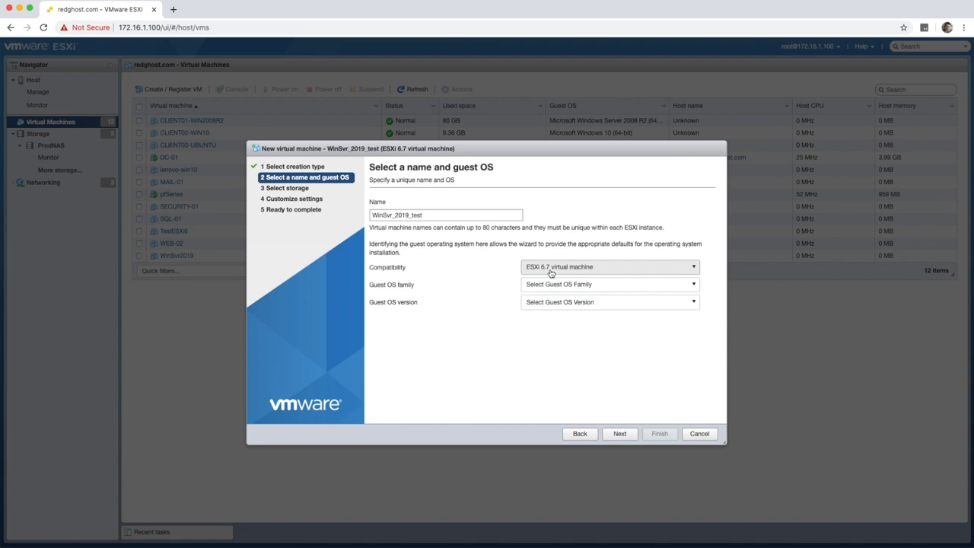
mouse_move(549, 273)
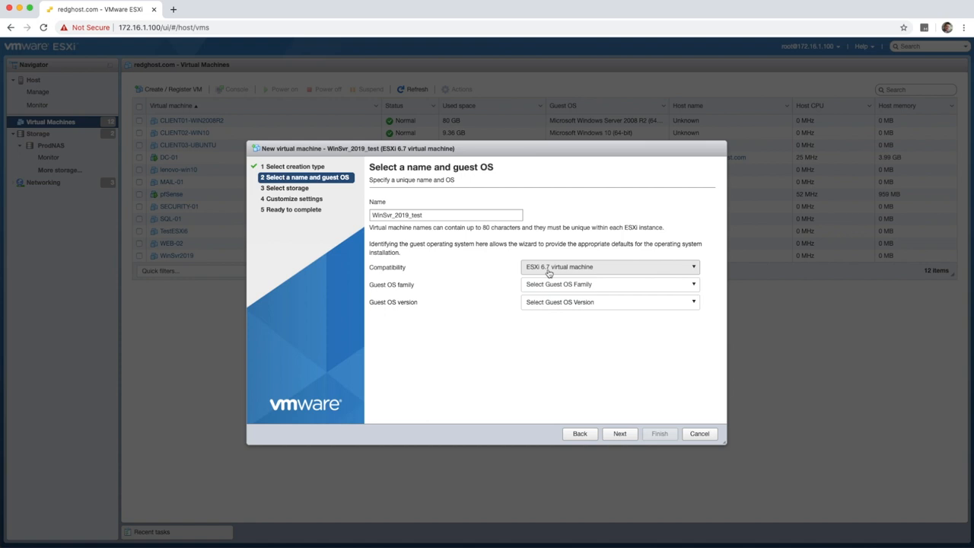
left_click(609, 267)
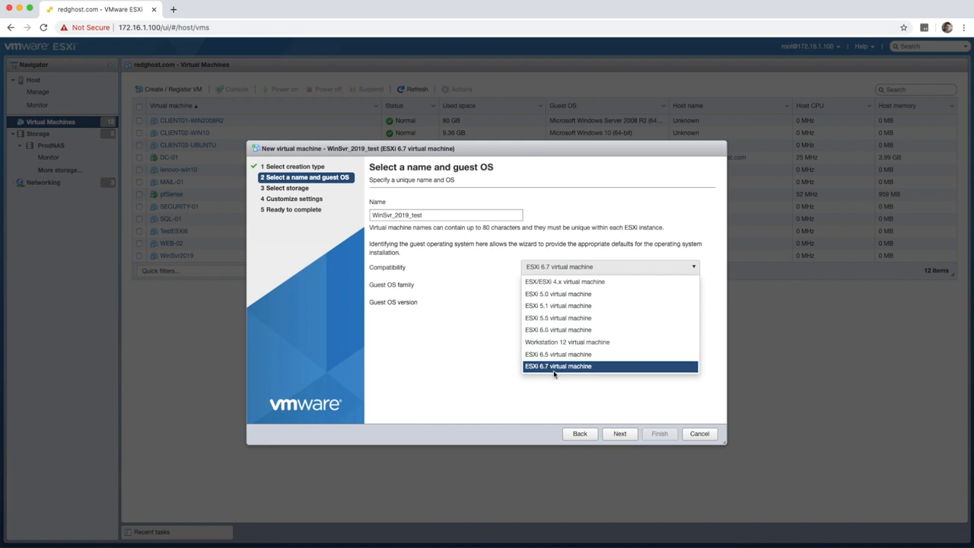
left_click(558, 366)
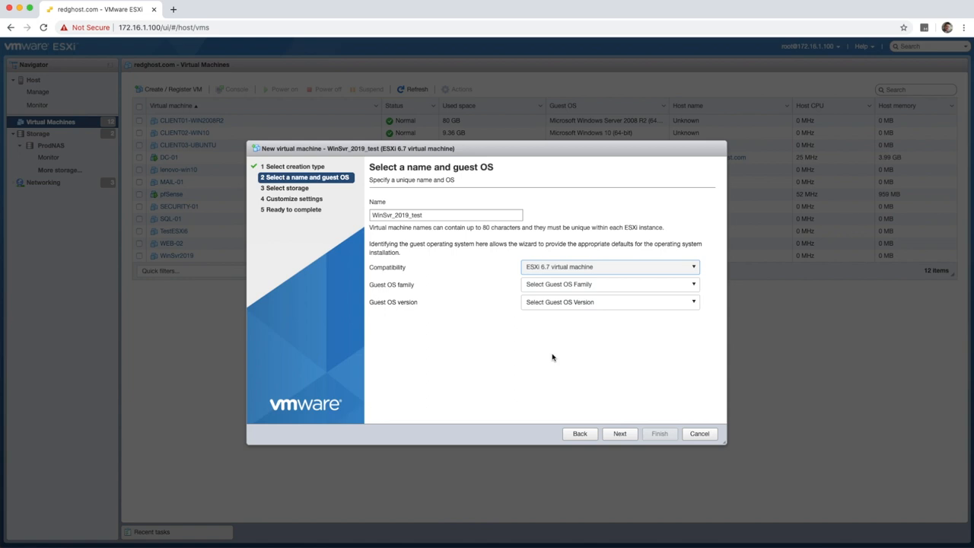
mouse_move(484, 325)
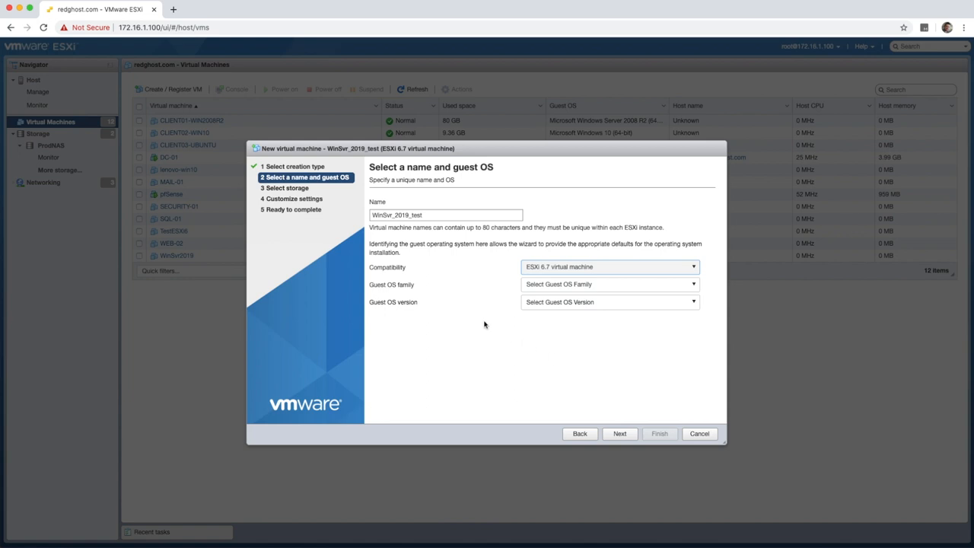
Set guest OS to Windows / Server 2016 (64-bit) and store the VM on ProdNAS
left_click(609, 284)
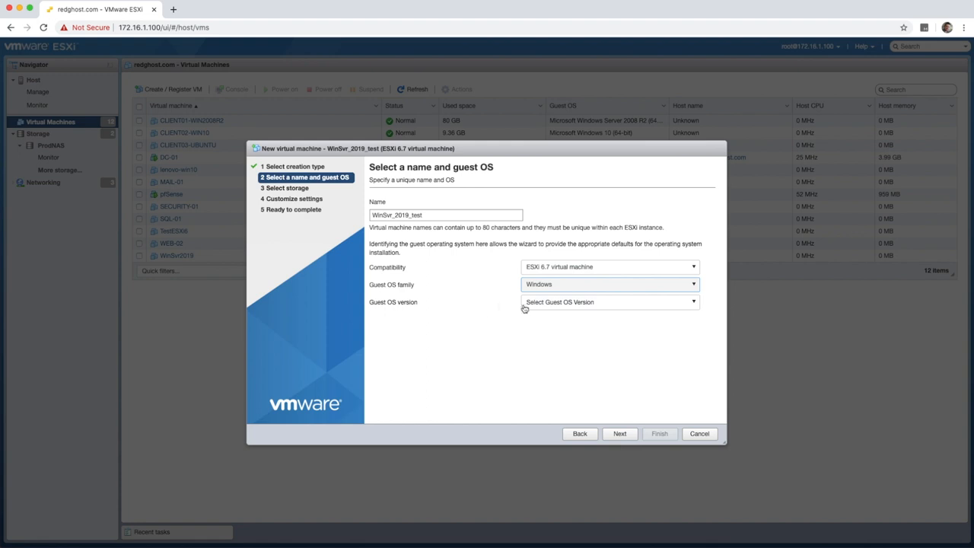
left_click(609, 302)
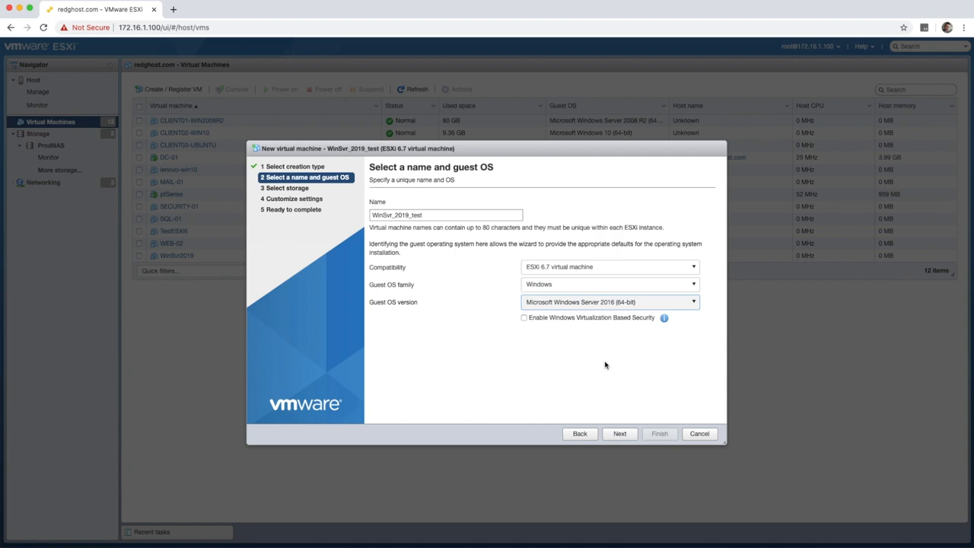
mouse_move(607, 364)
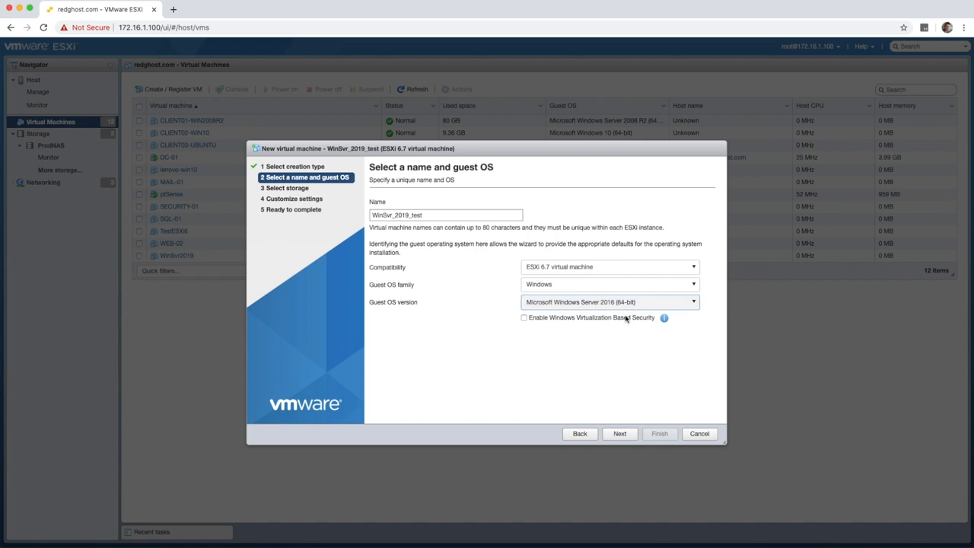
left_click(619, 433)
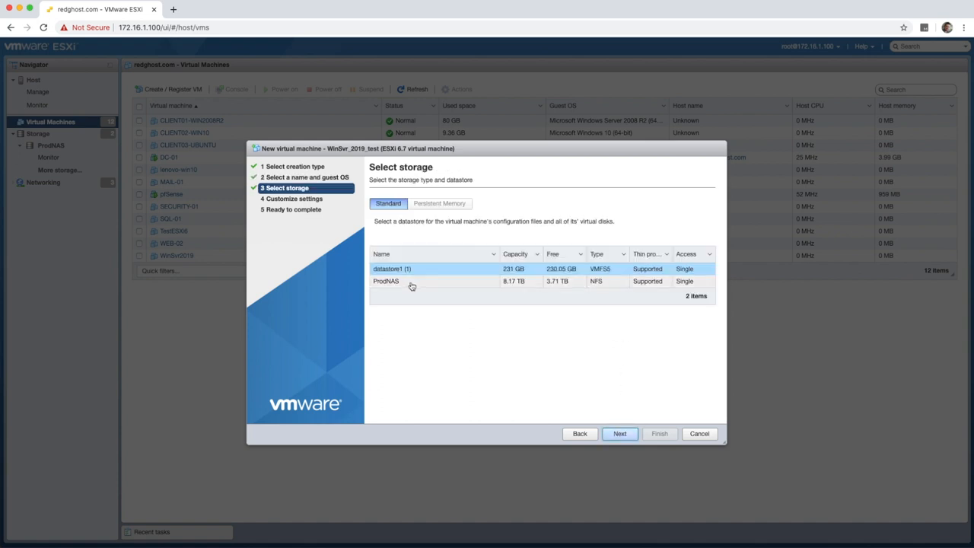
left_click(386, 280)
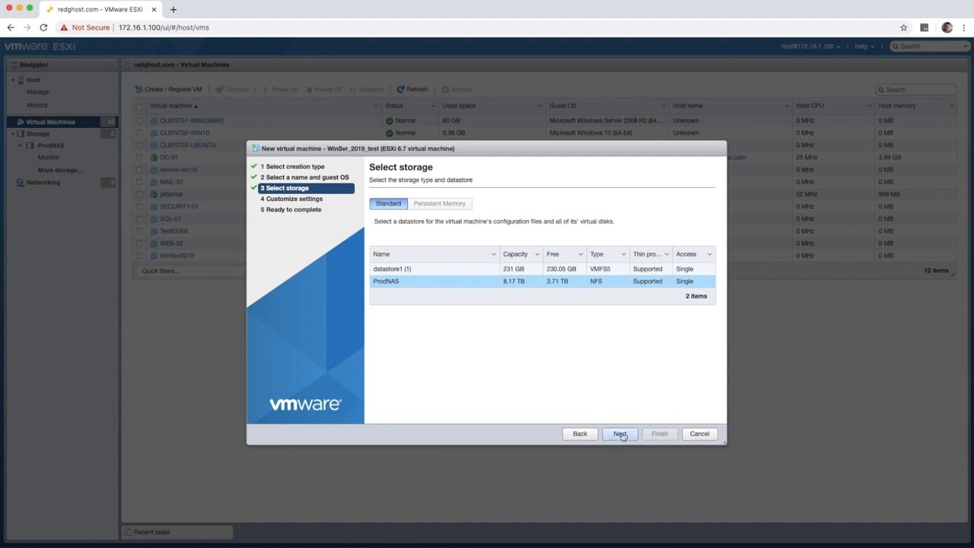
left_click(619, 433)
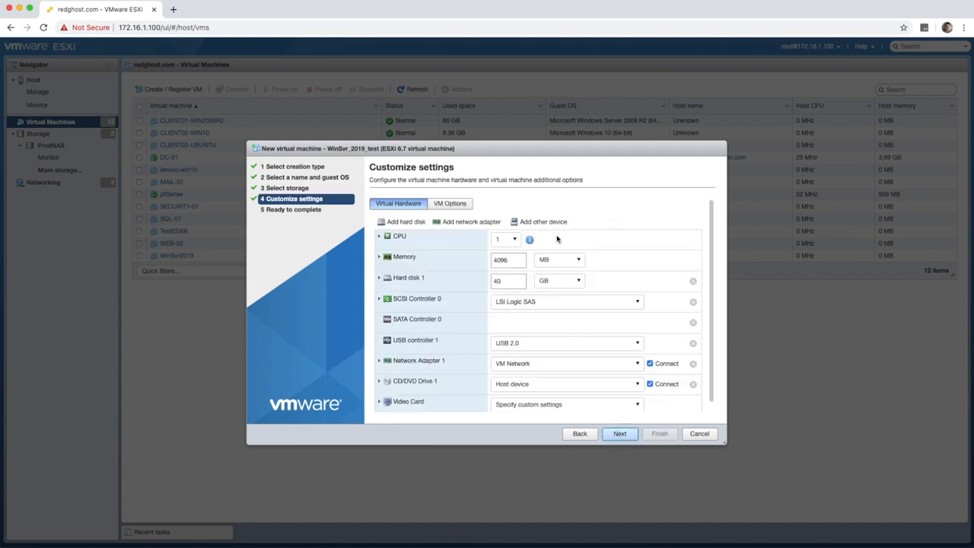
mouse_move(600, 310)
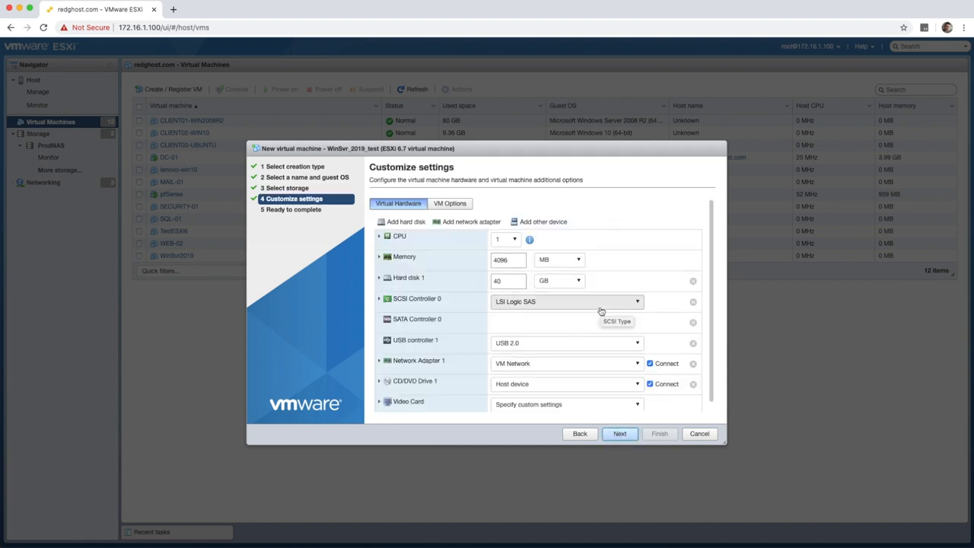
mouse_move(522, 301)
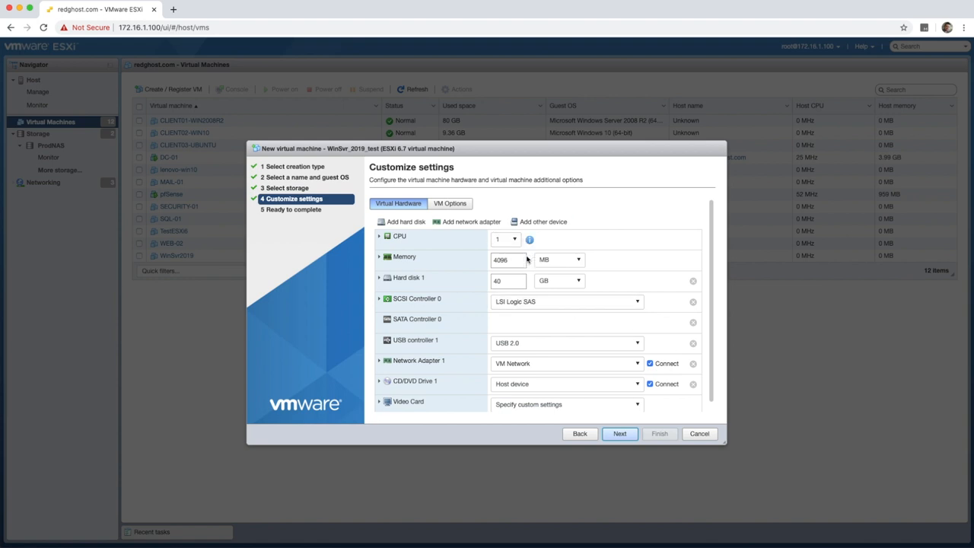
Change Hard disk 1 size from 40 GB to 80 GB
left_click(508, 281)
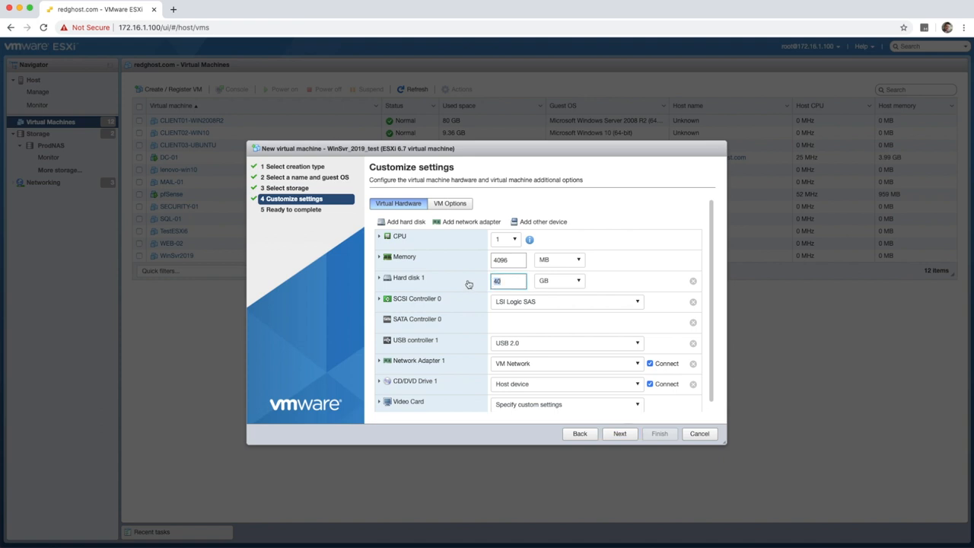
type("8")
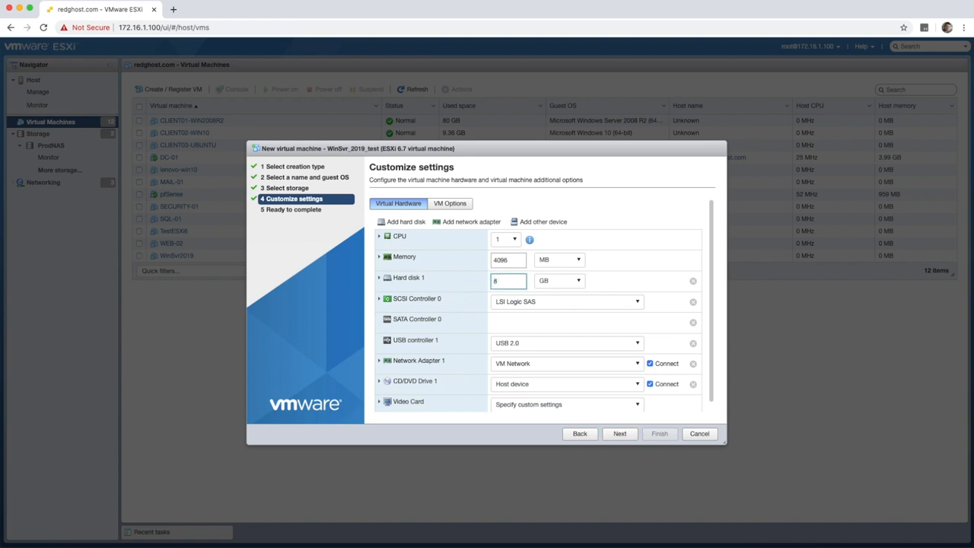
type("80")
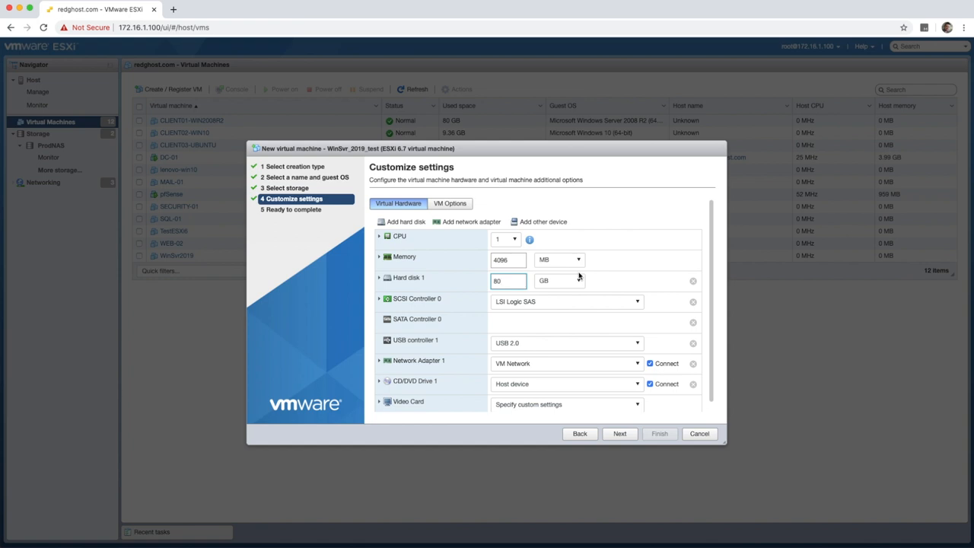
mouse_move(510, 396)
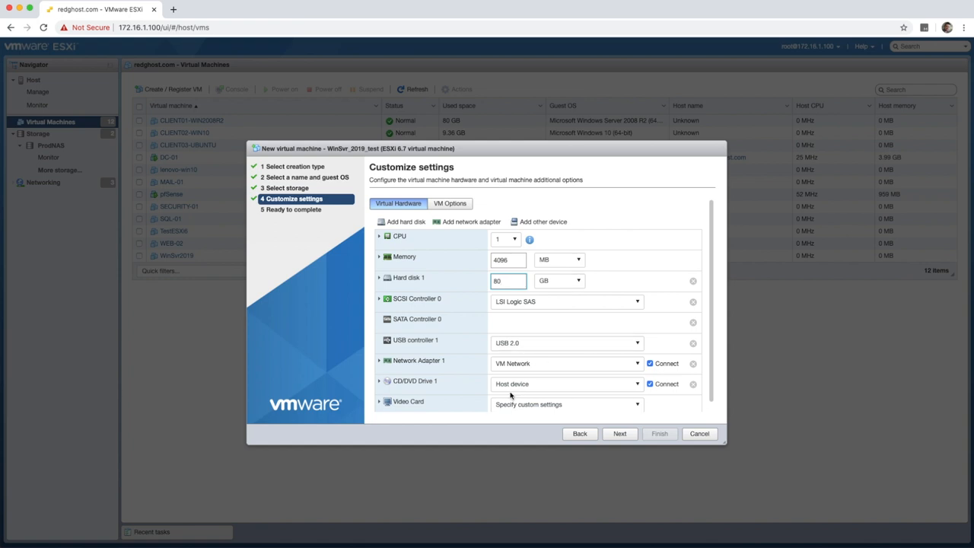
mouse_move(513, 396)
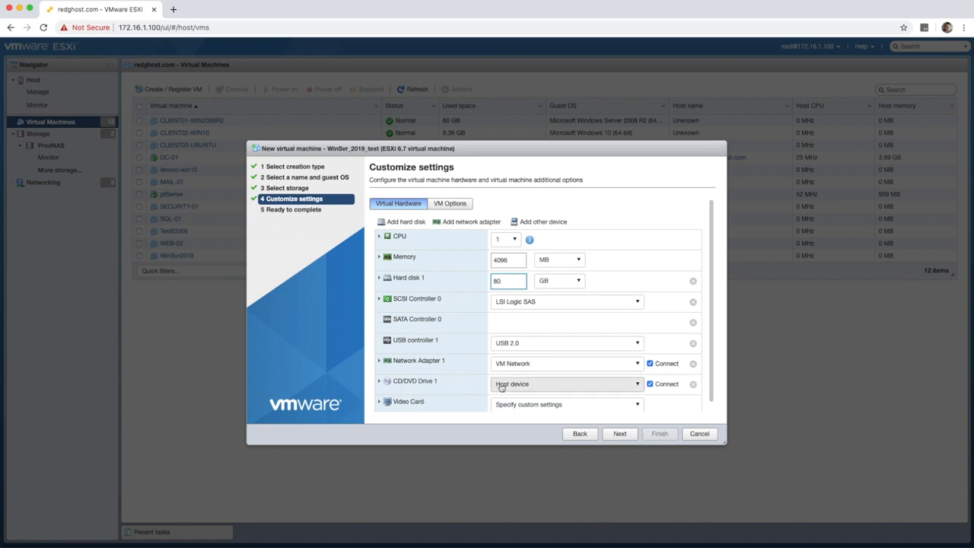
Attach the 17763 evaluation ISO from ProdNAS > ISOs as the CD/DVD datastore ISO file
left_click(566, 384)
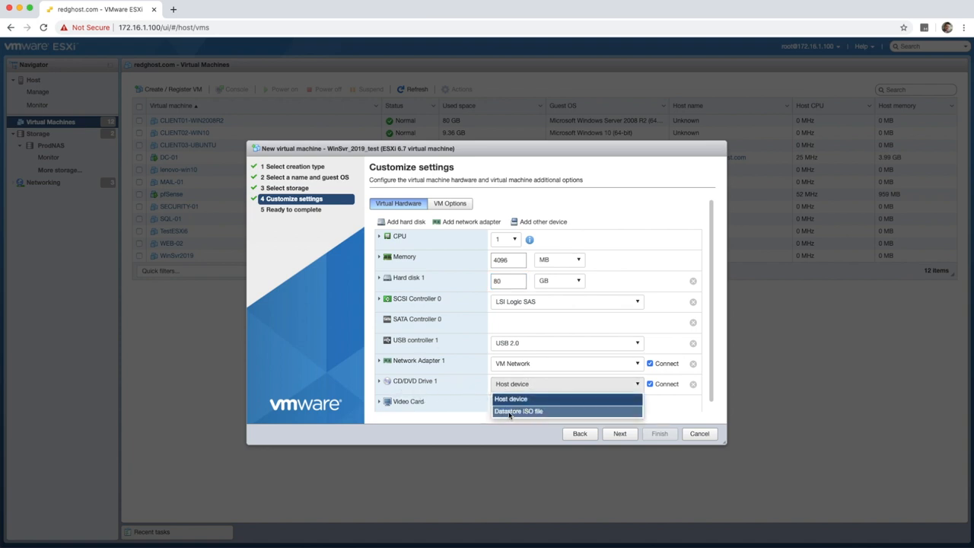
left_click(519, 411)
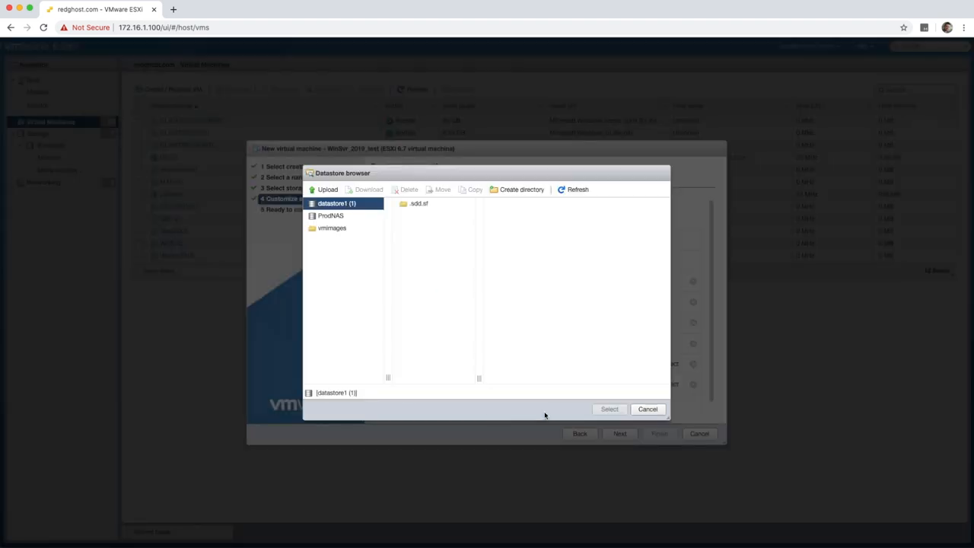
left_click(330, 215)
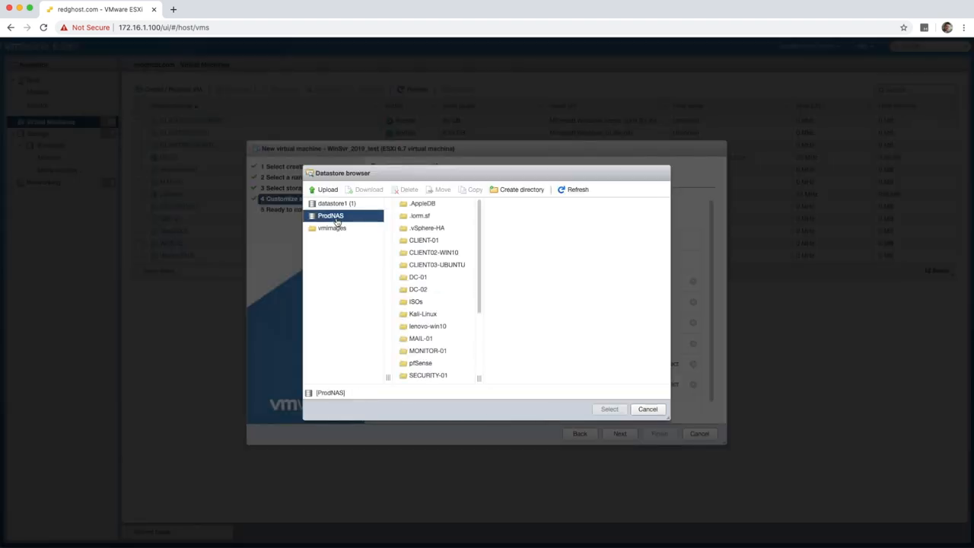
left_click(415, 301)
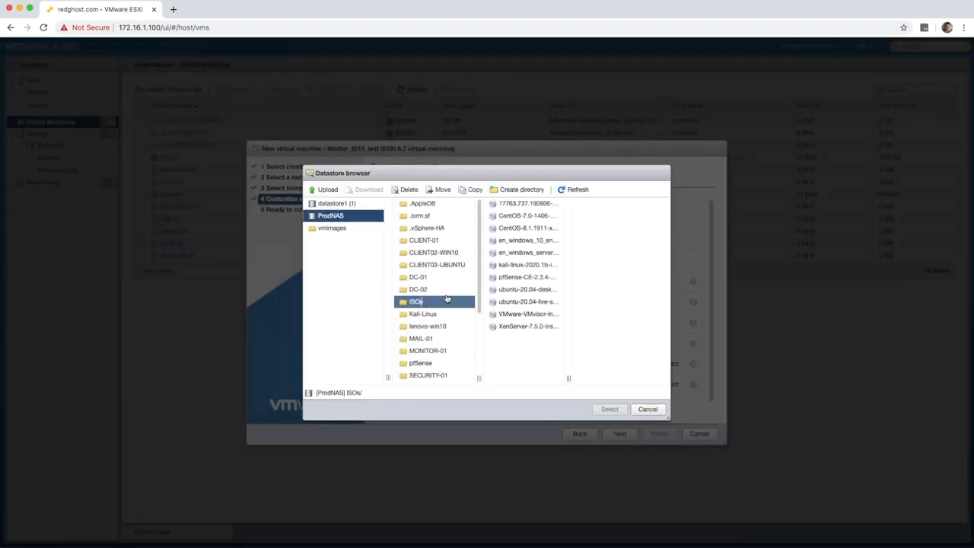
left_click(525, 204)
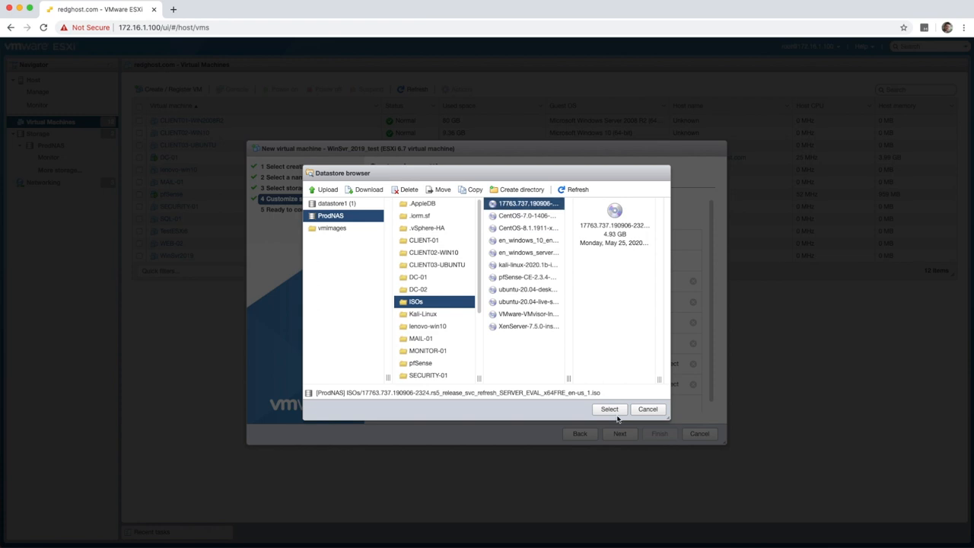
left_click(610, 409)
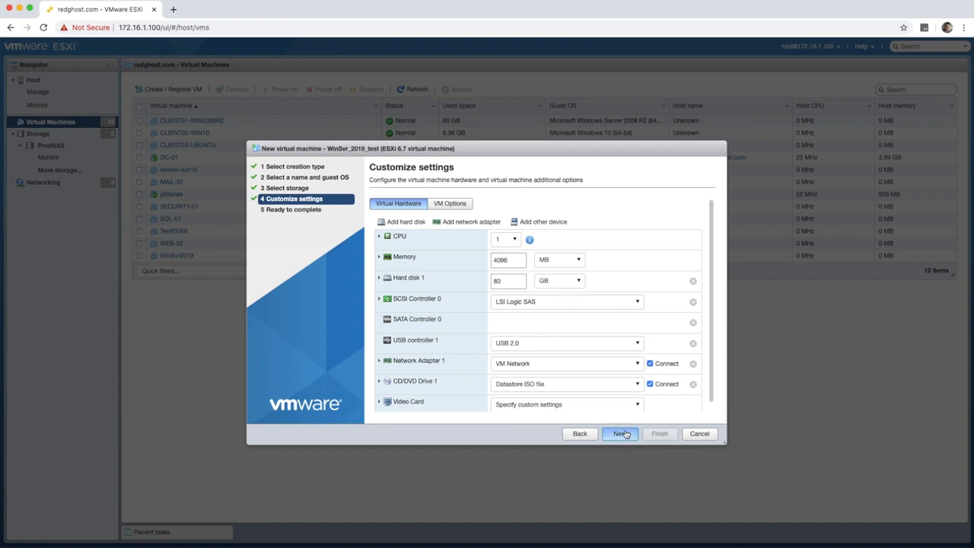
Review the Ready to complete summary and finish creating WinSvr_2019_test
left_click(620, 433)
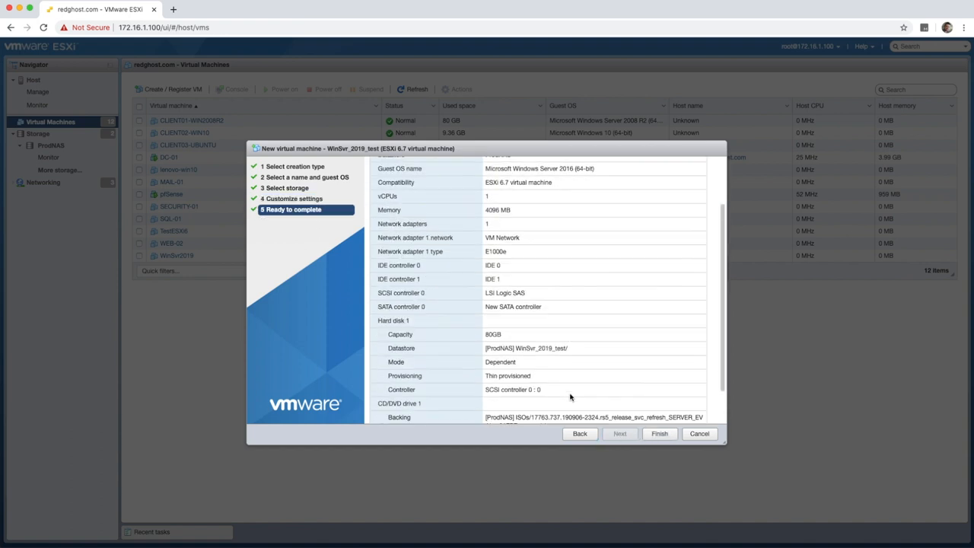
scroll("down", 3)
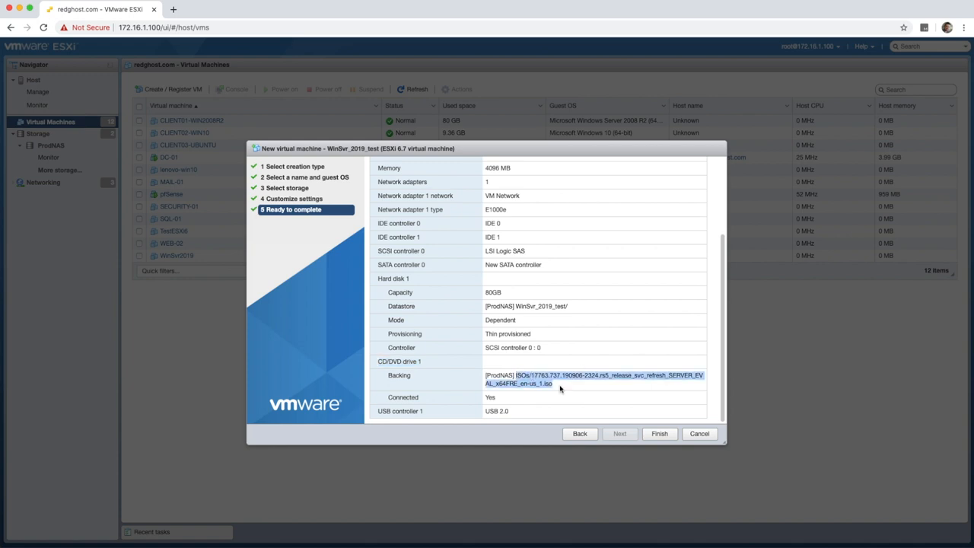
left_click(659, 433)
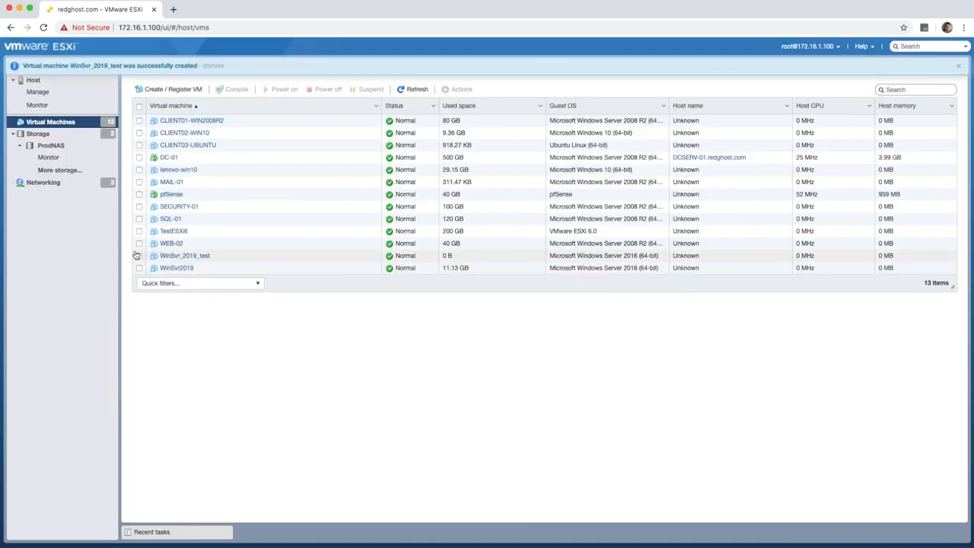
Power on WinSvr_2019_test and open its console to Windows Server 2019 setup
left_click(185, 255)
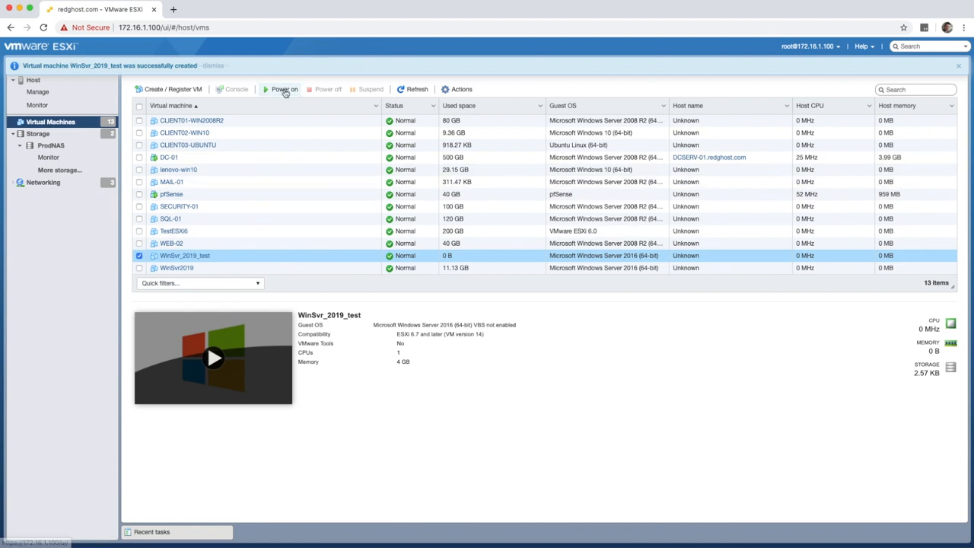
left_click(284, 89)
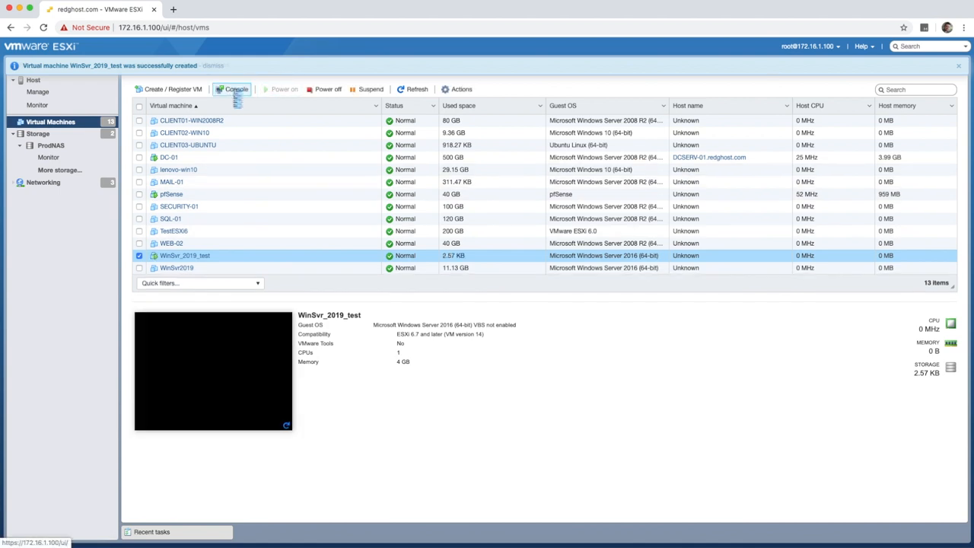
left_click(236, 89)
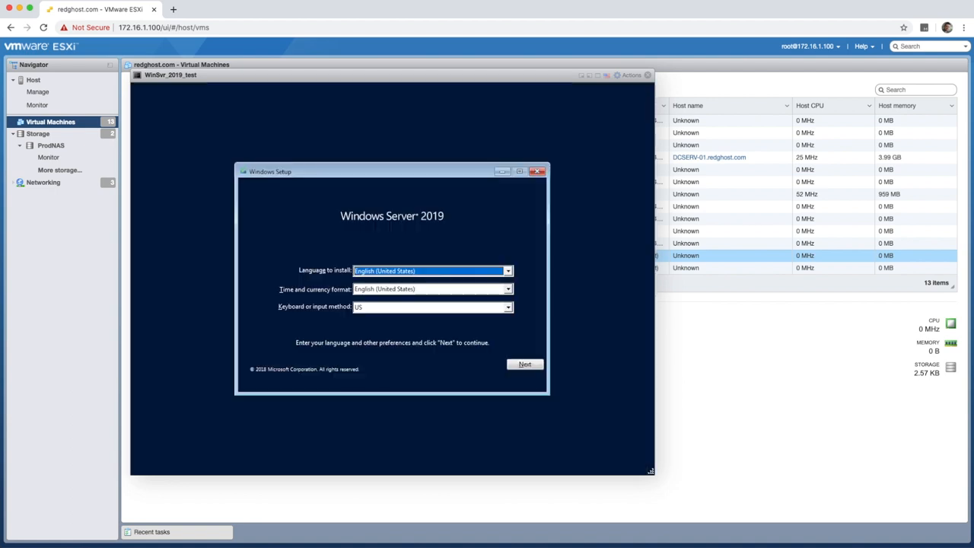
mouse_move(550, 379)
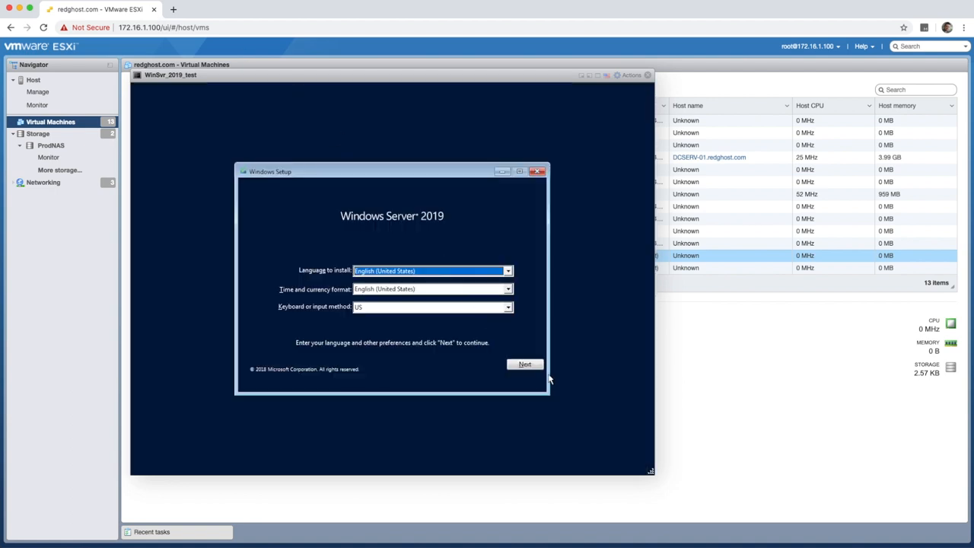
Start setup with default language and choose Datacenter Evaluation (Desktop Experience)
left_click(525, 364)
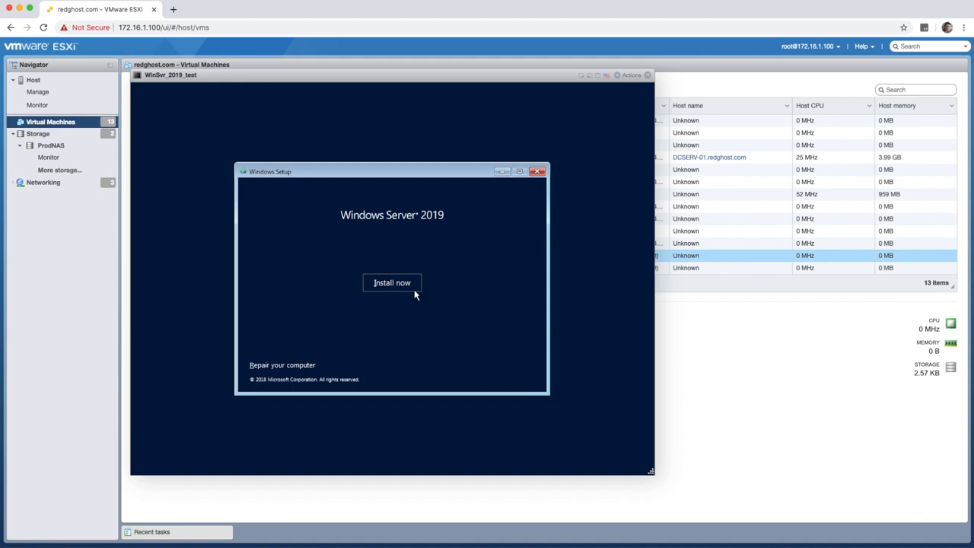
left_click(392, 283)
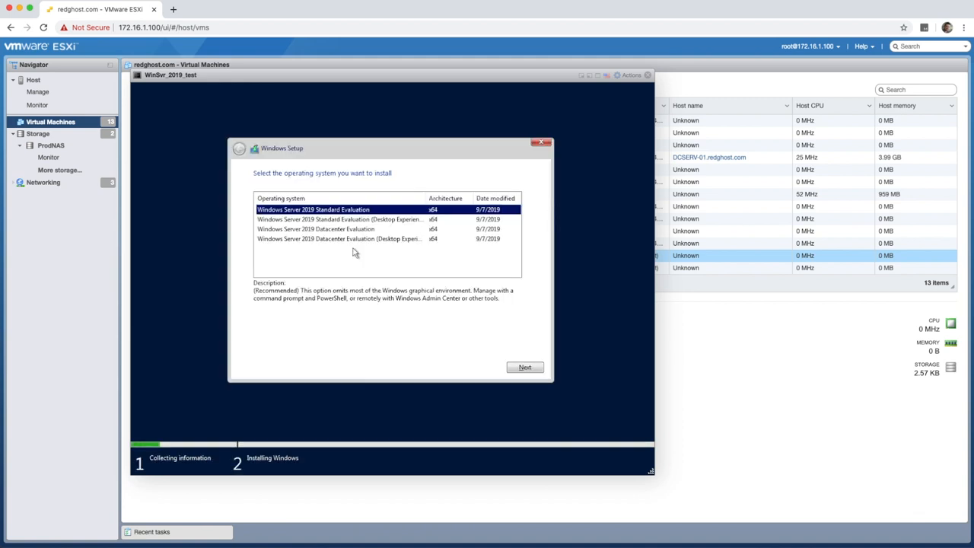
left_click(338, 238)
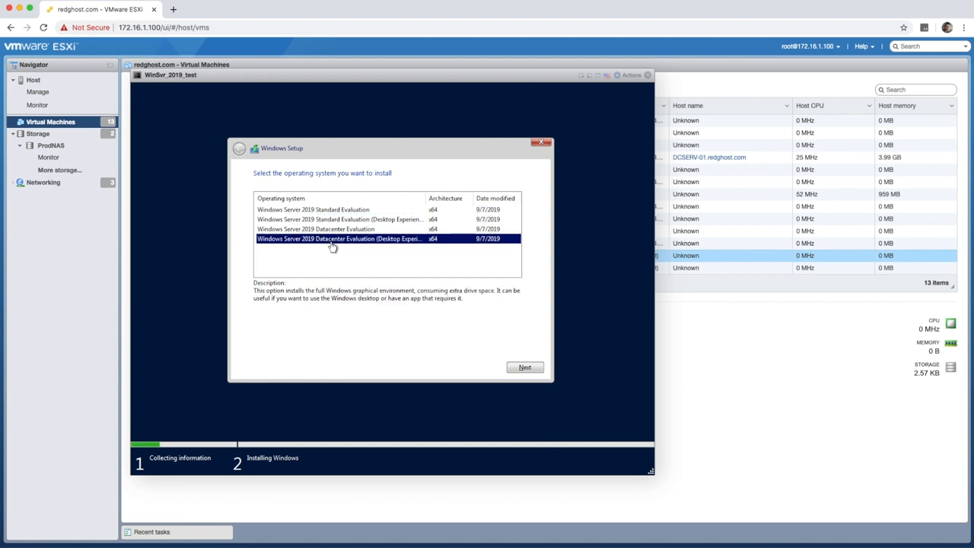
mouse_move(394, 249)
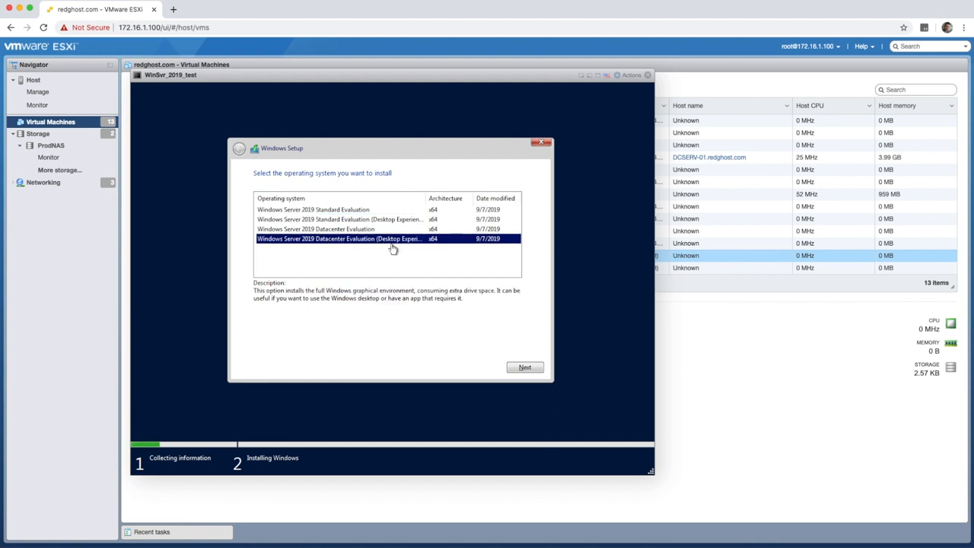
mouse_move(401, 297)
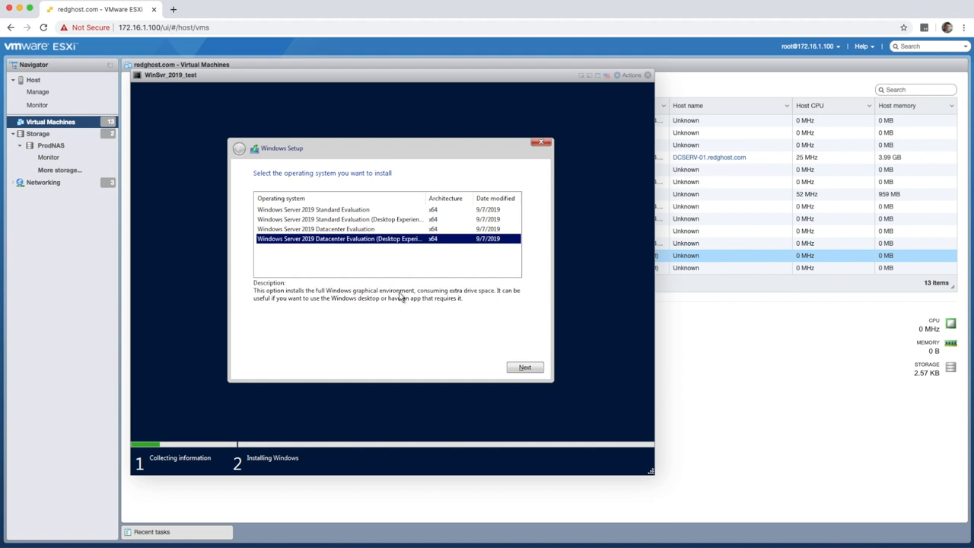
left_click(526, 367)
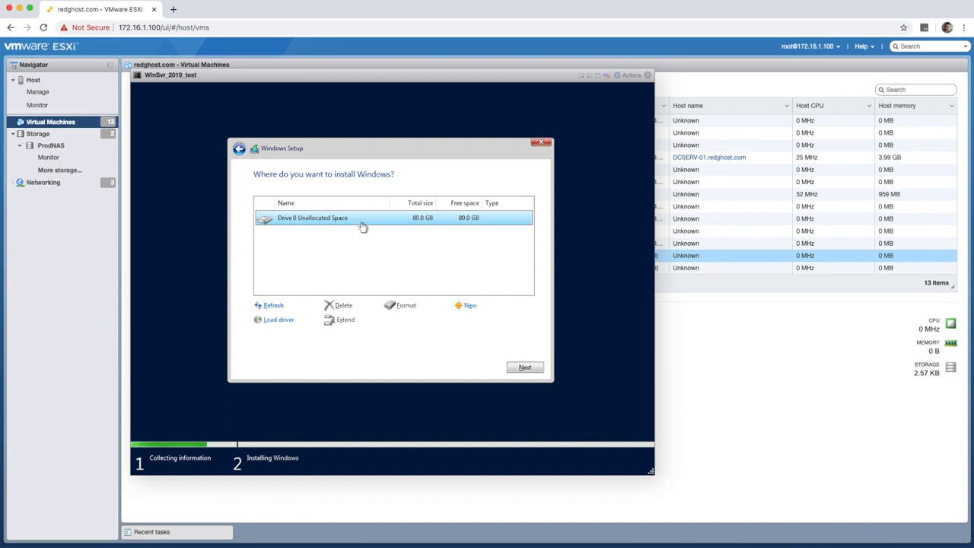
mouse_move(414, 227)
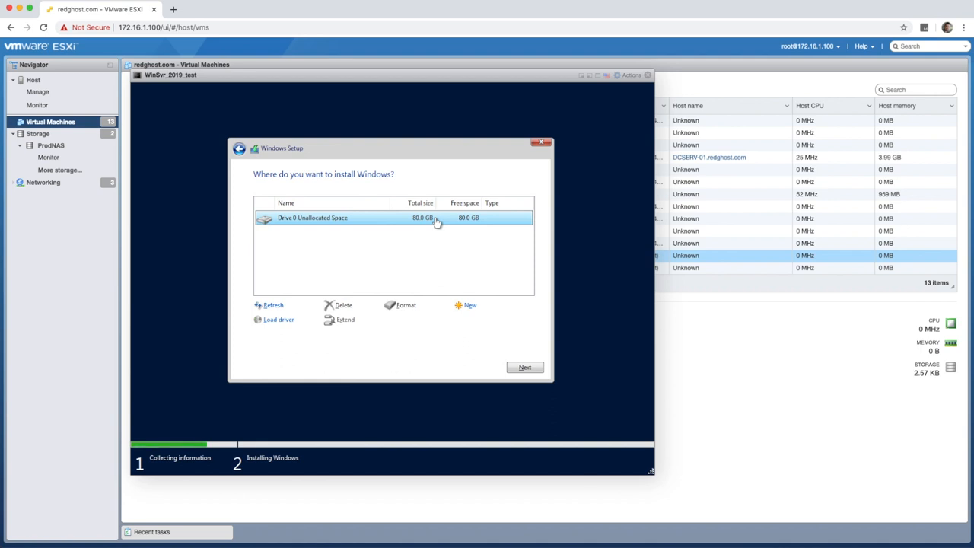
mouse_move(426, 224)
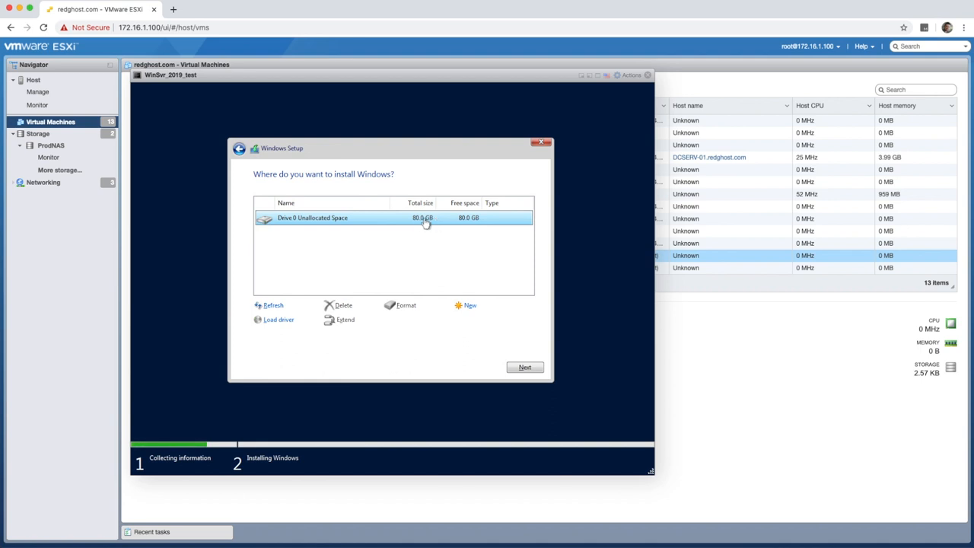
mouse_move(514, 360)
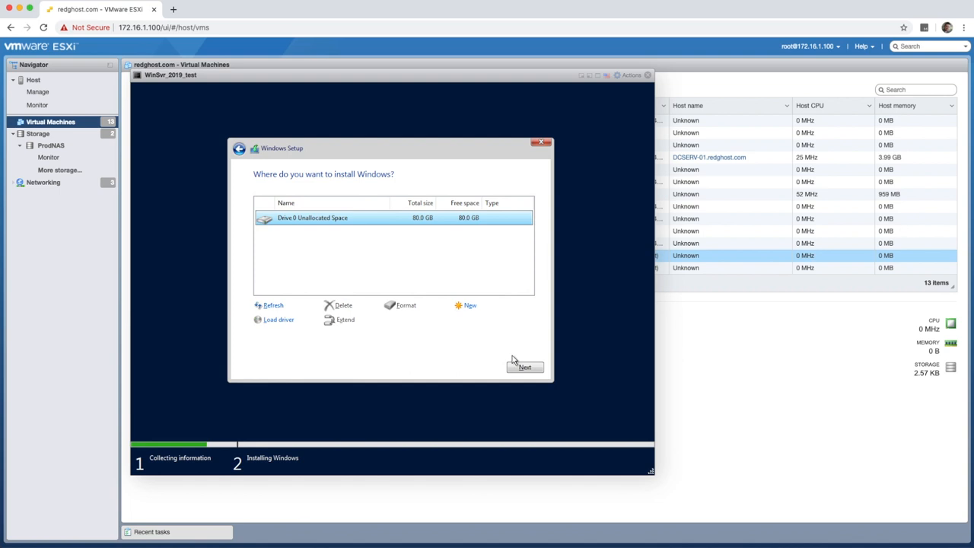
Install onto Drive 0's 80 GB unallocated space and finish setting the Administrator password
left_click(525, 367)
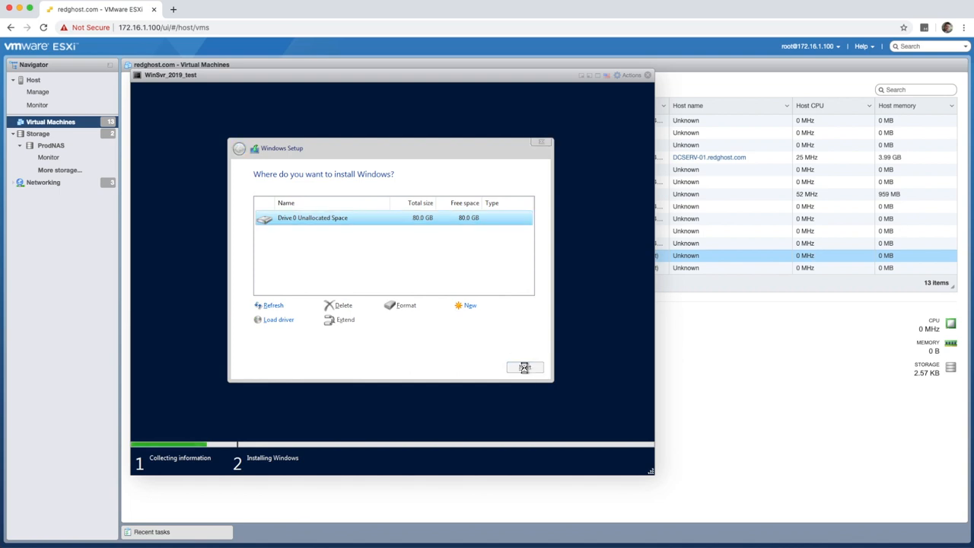
left_click(524, 367)
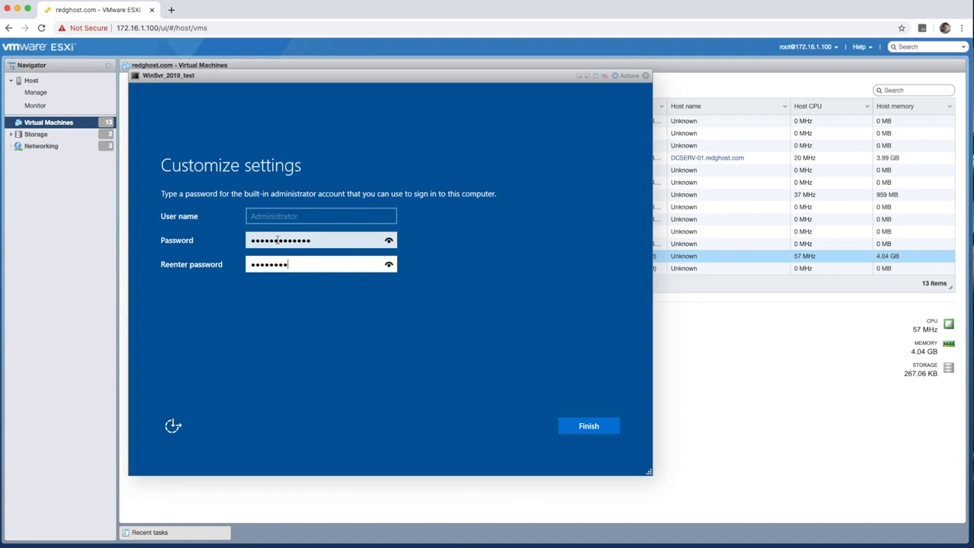
left_click(588, 425)
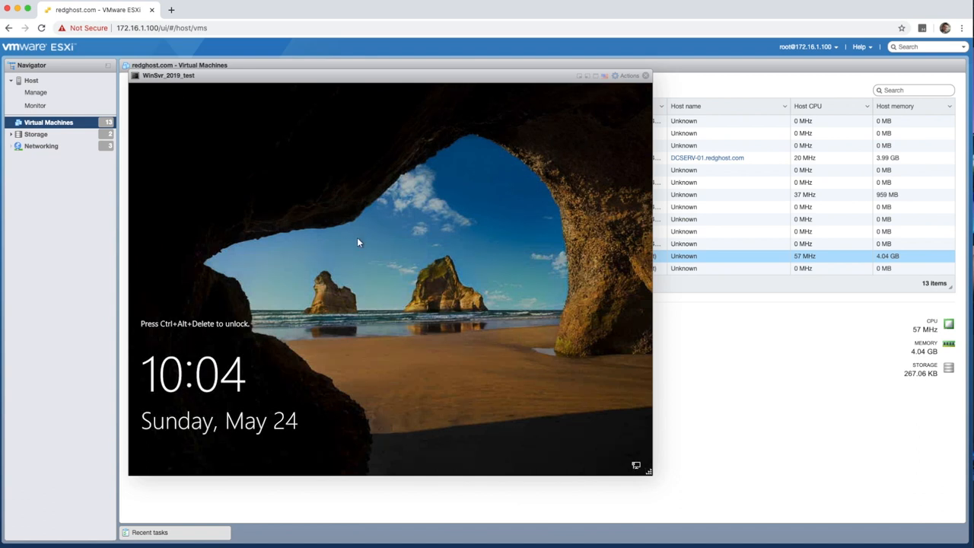
mouse_move(485, 160)
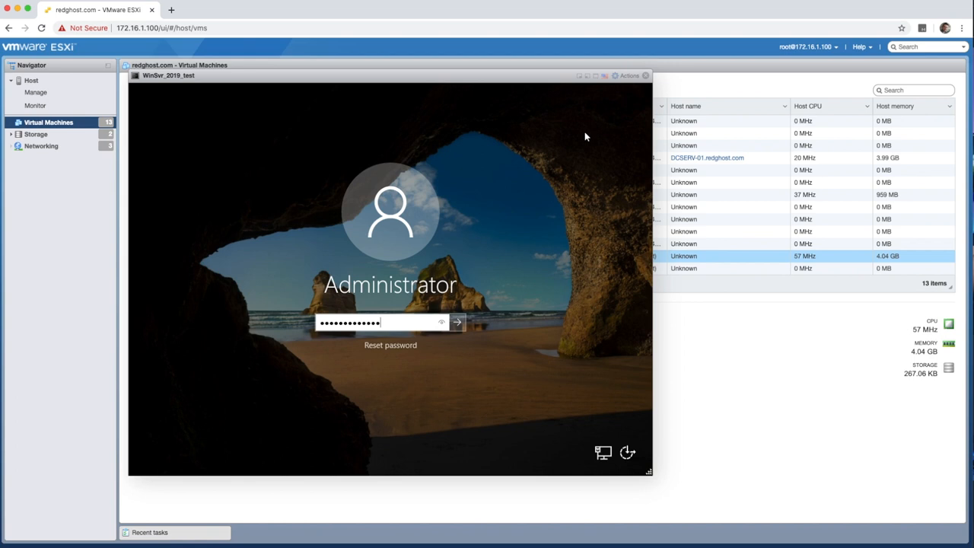
Sign in as Administrator, reaching the desktop with the network discovery prompt
left_click(457, 322)
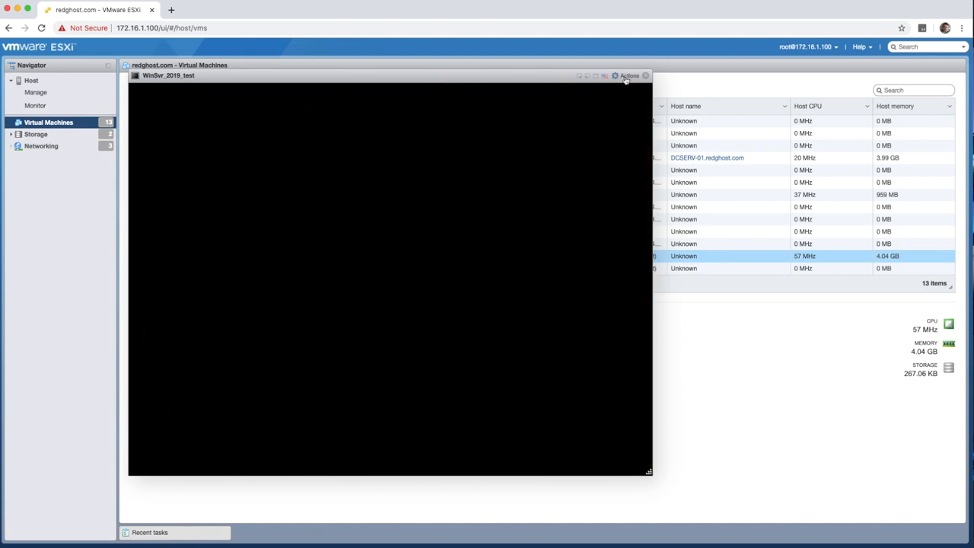
left_click(628, 75)
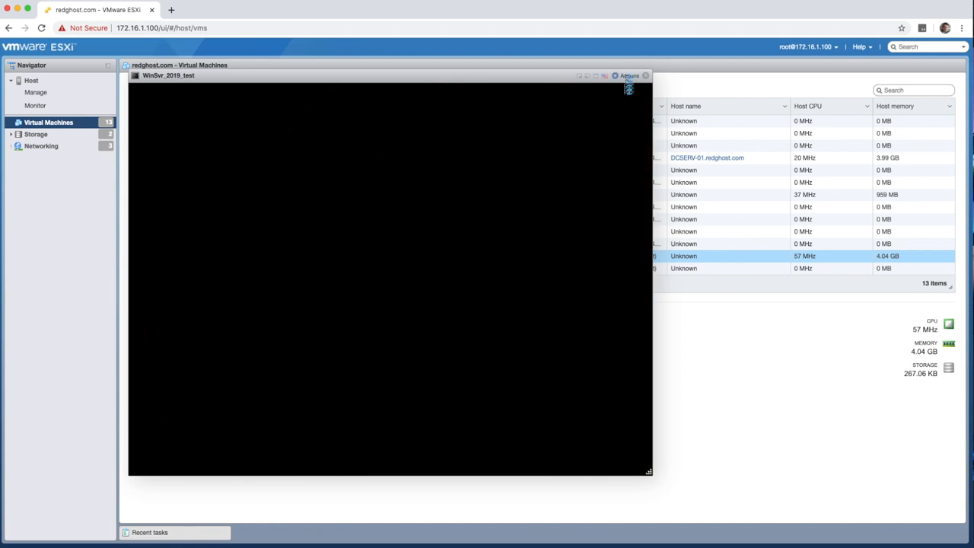
left_click(628, 75)
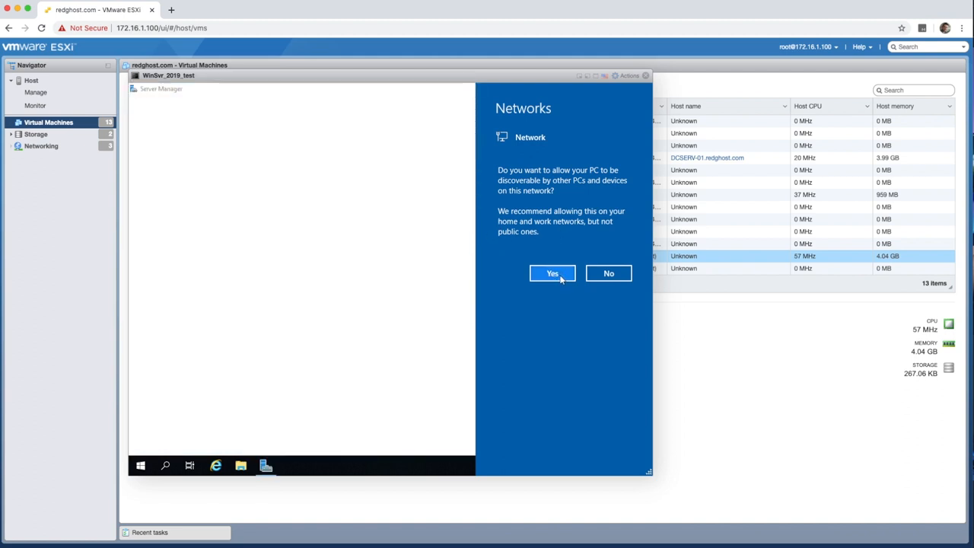
Allow network discovery with Yes and dismiss the Windows Admin Center message to reach the desktop
left_click(552, 273)
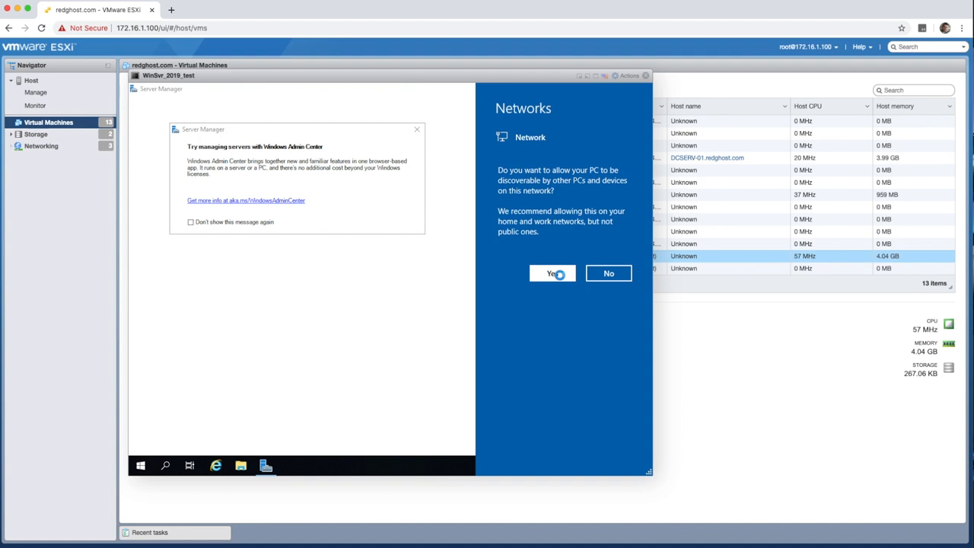
left_click(552, 273)
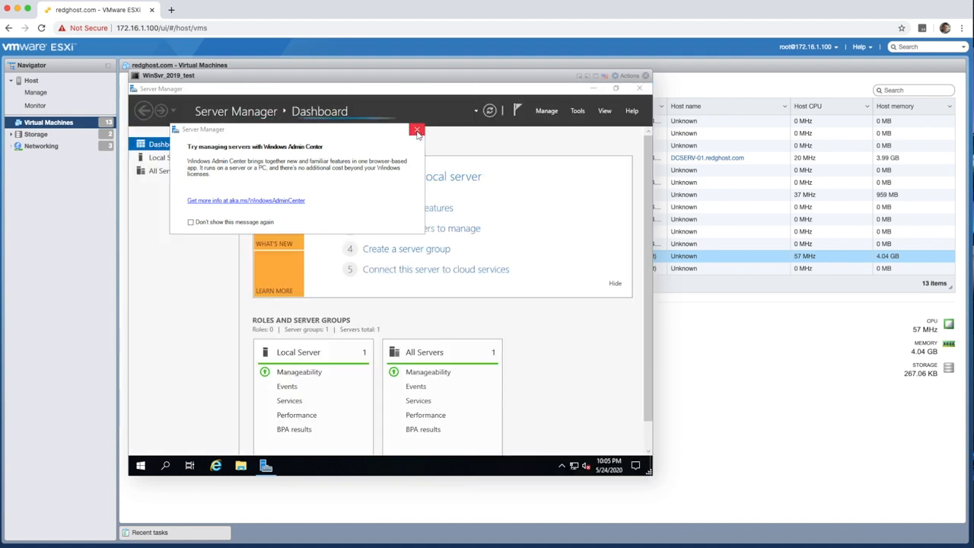
left_click(417, 130)
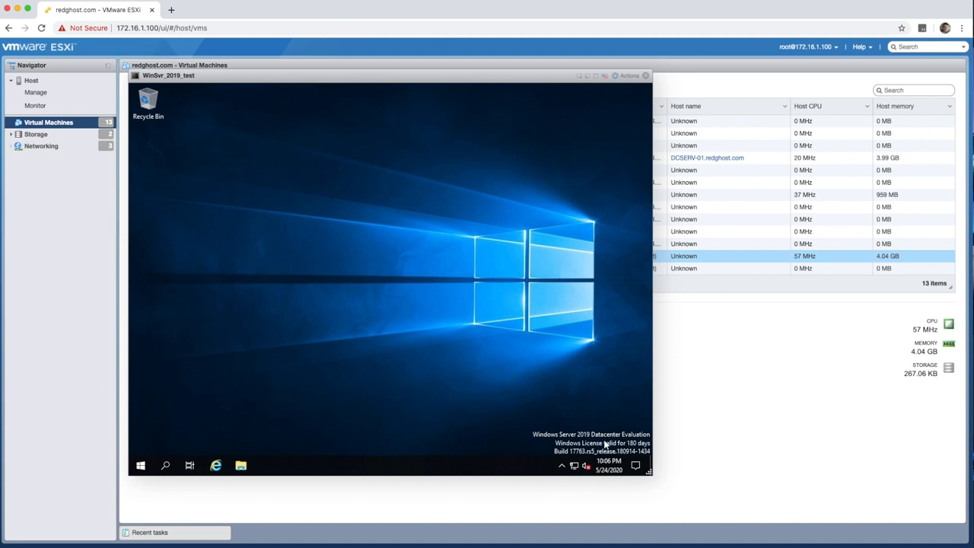
mouse_move(600, 417)
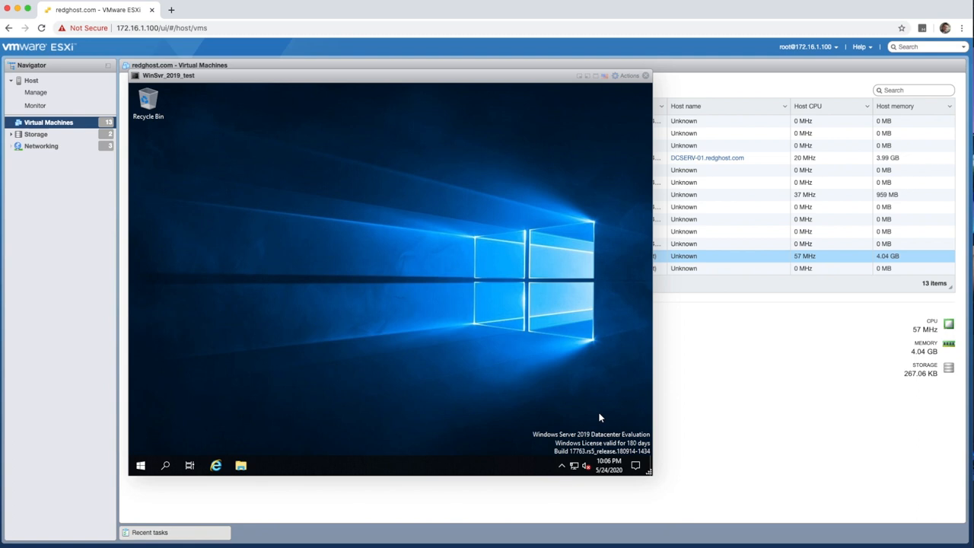